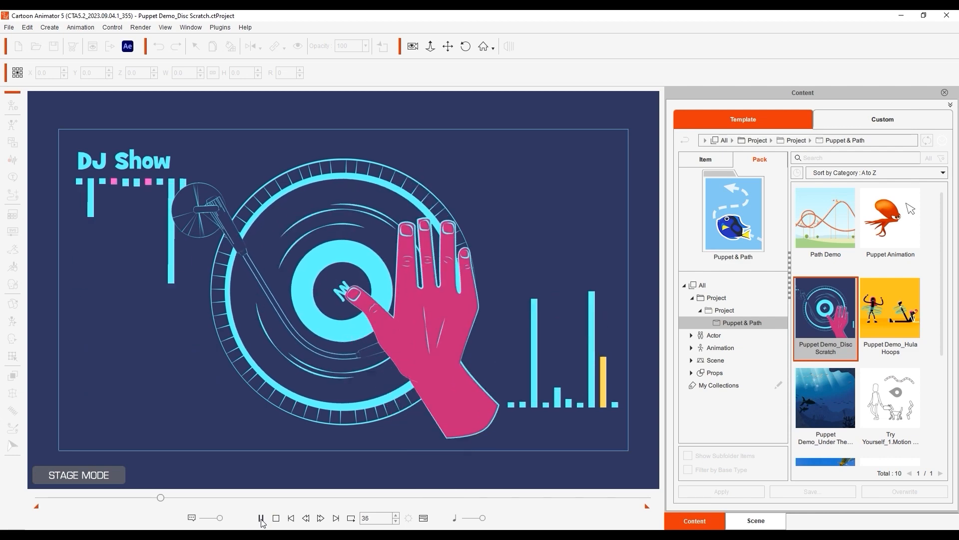
Step: Open the Puppet Demo_Hula Hoops template and play it
{"action": "left_click", "coordinate": [261, 517]}
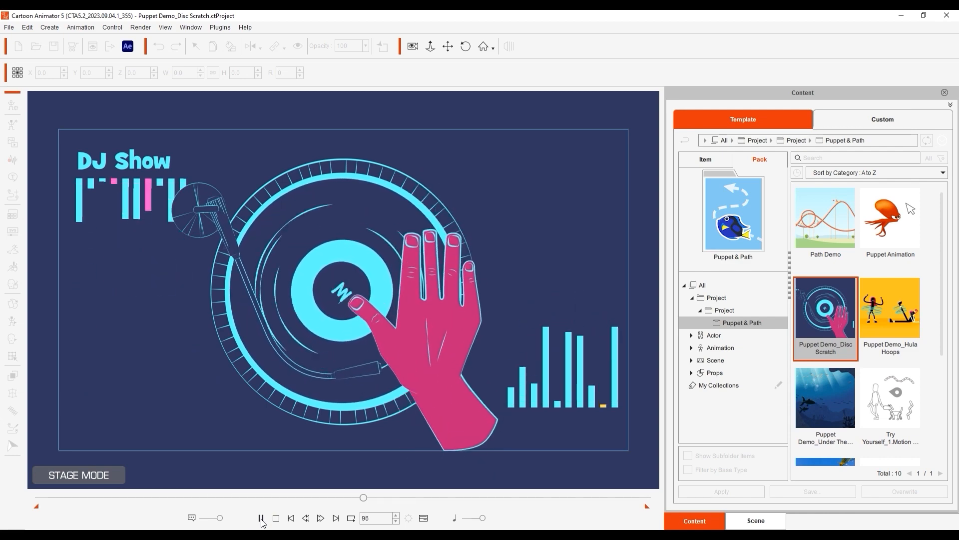
{"action": "double_click", "coordinate": [889, 307]}
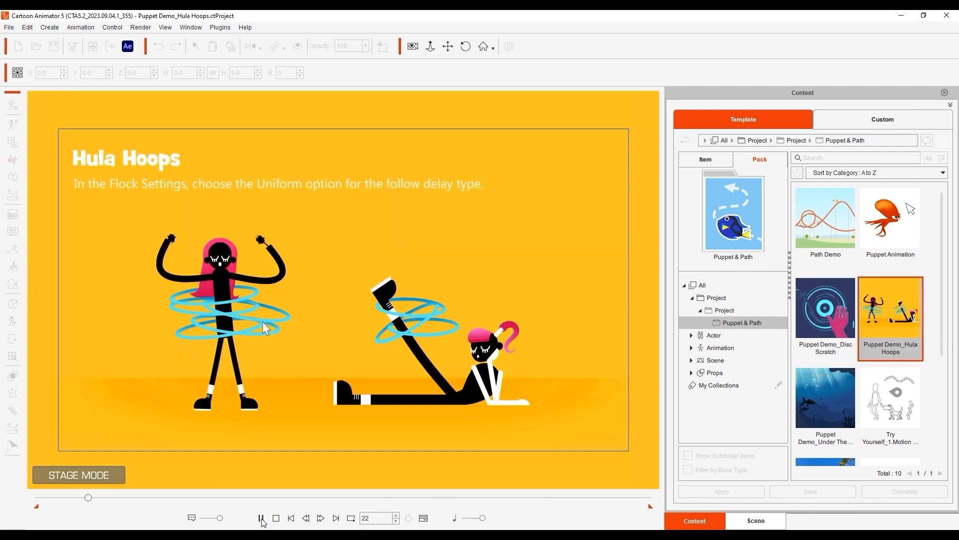
{"action": "left_click", "coordinate": [260, 518]}
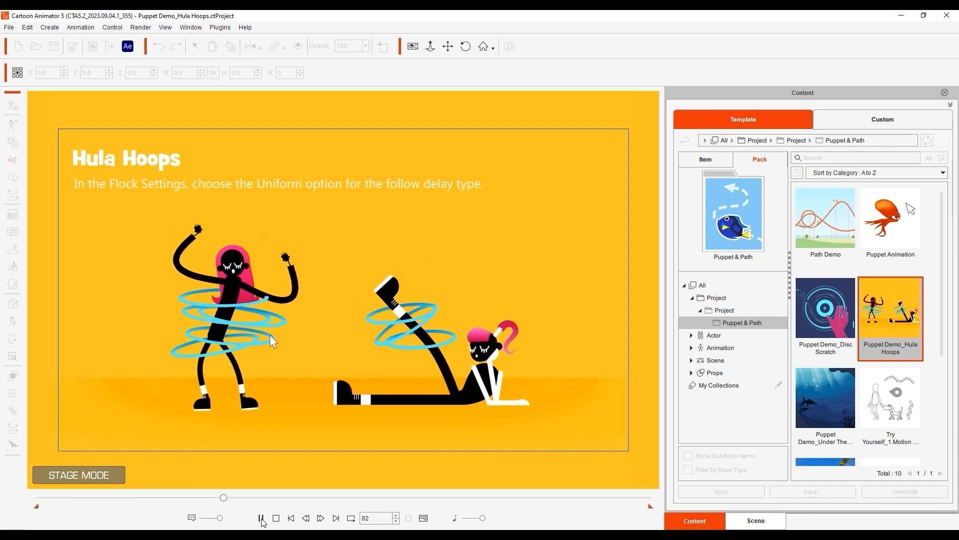
{"action": "left_click", "coordinate": [260, 518]}
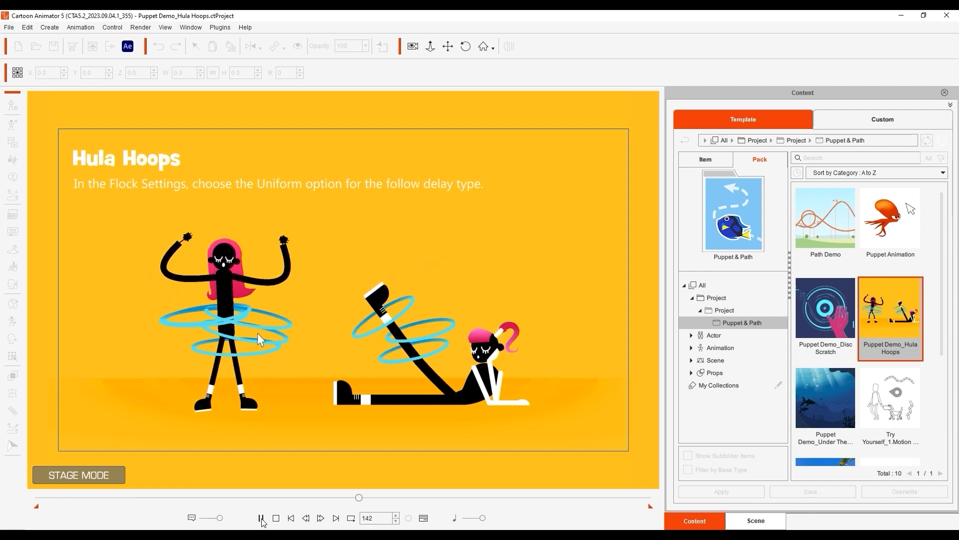
{"action": "left_click", "coordinate": [261, 518]}
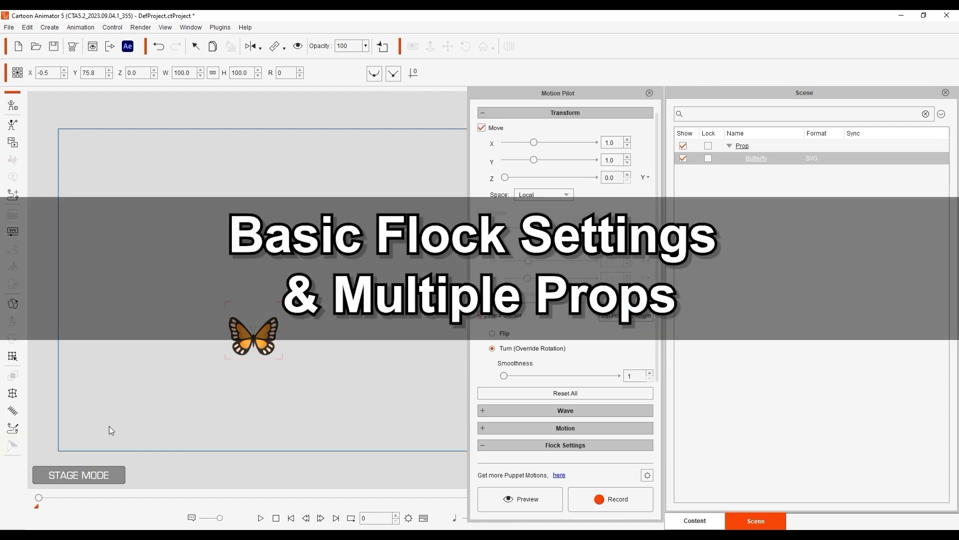
Step: Expand the butterfly's Motion section to show Blend Motion and Flock Settings
{"action": "left_click", "coordinate": [564, 427]}
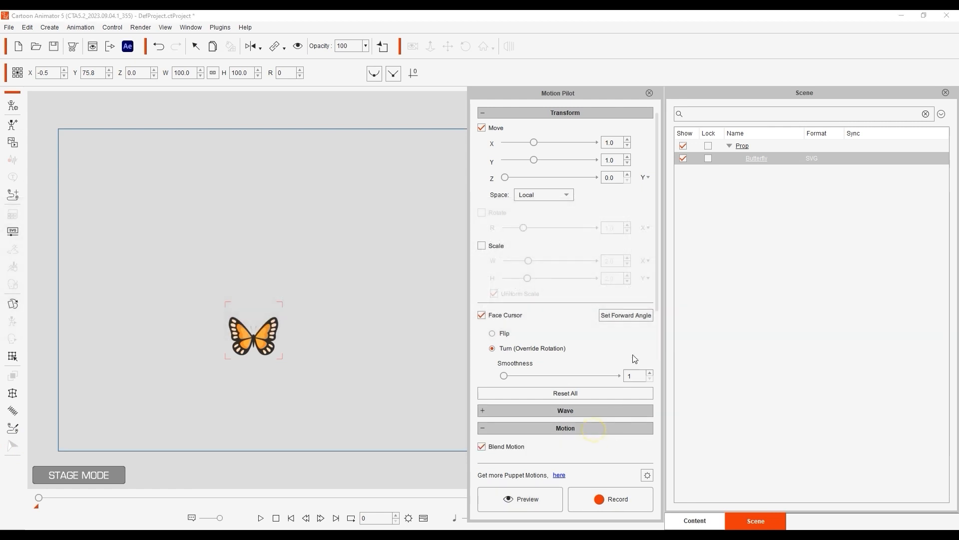
{"action": "left_click", "coordinate": [564, 428]}
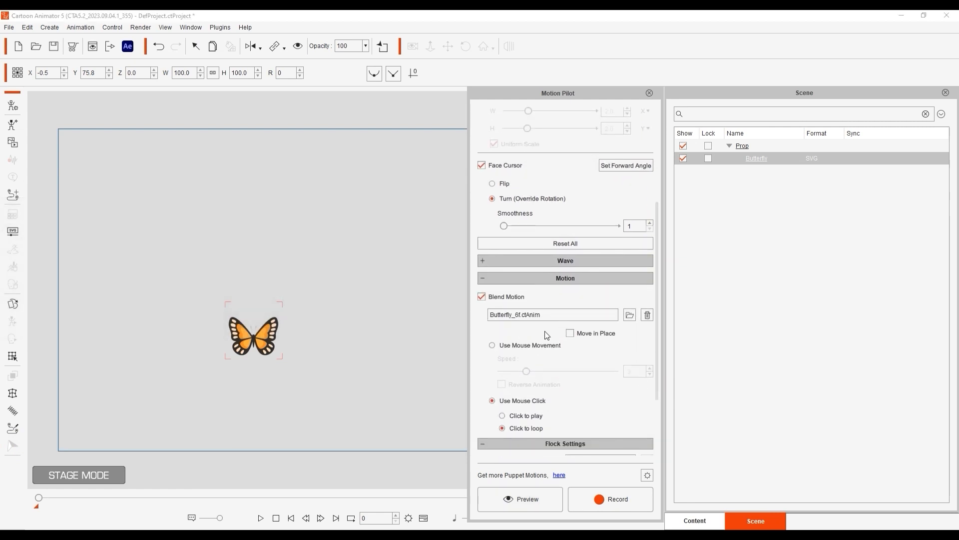
{"action": "scroll", "scroll_direction": "up", "scroll_amount": 3}
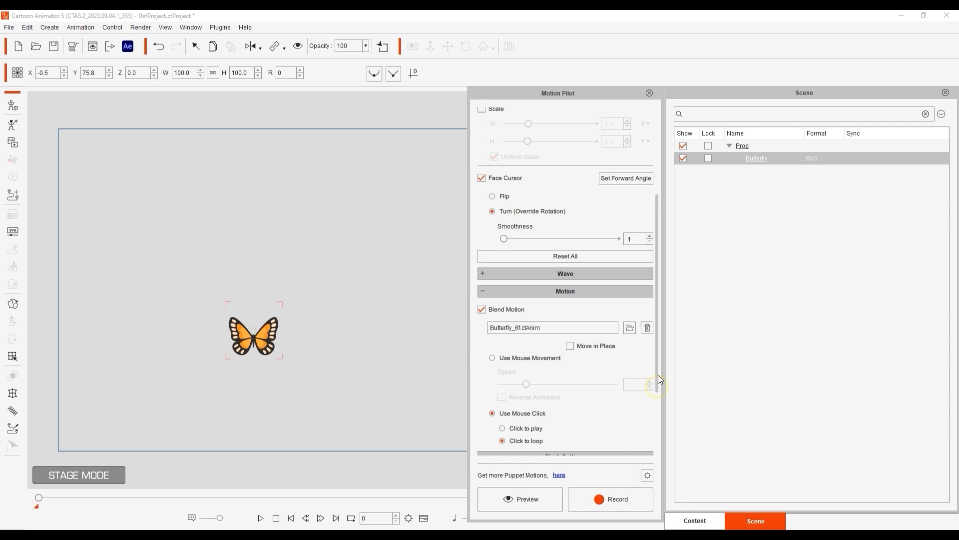
{"action": "left_click", "coordinate": [520, 499]}
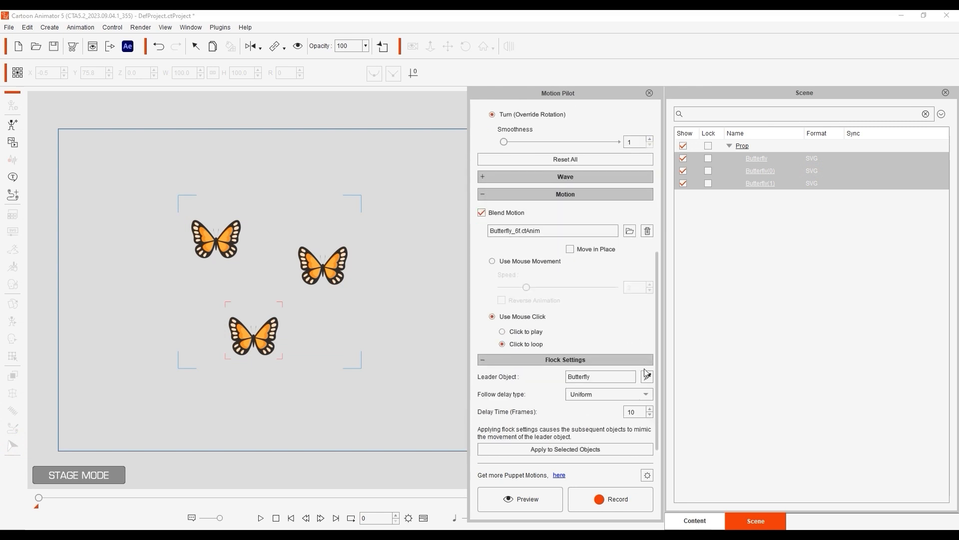
{"action": "mouse_move", "coordinate": [595, 386]}
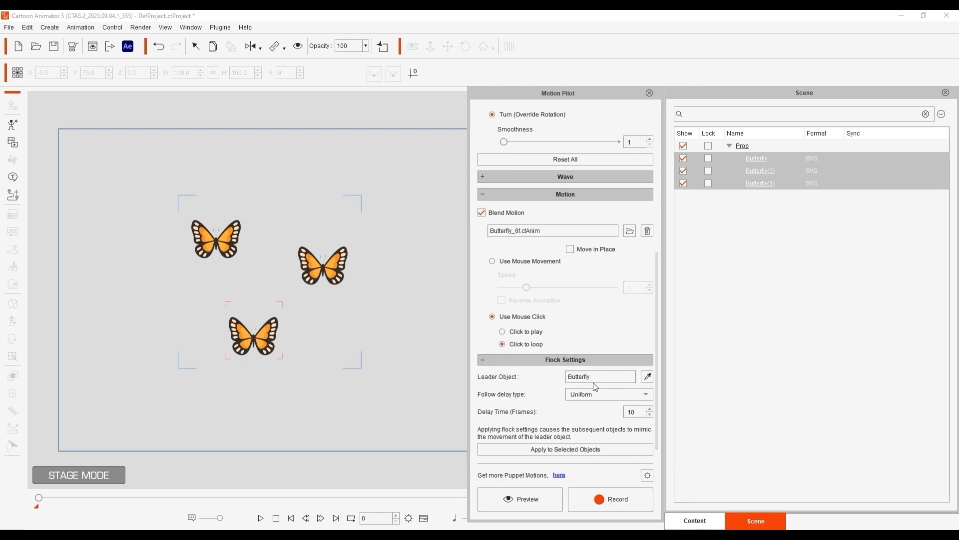
{"action": "mouse_move", "coordinate": [585, 388]}
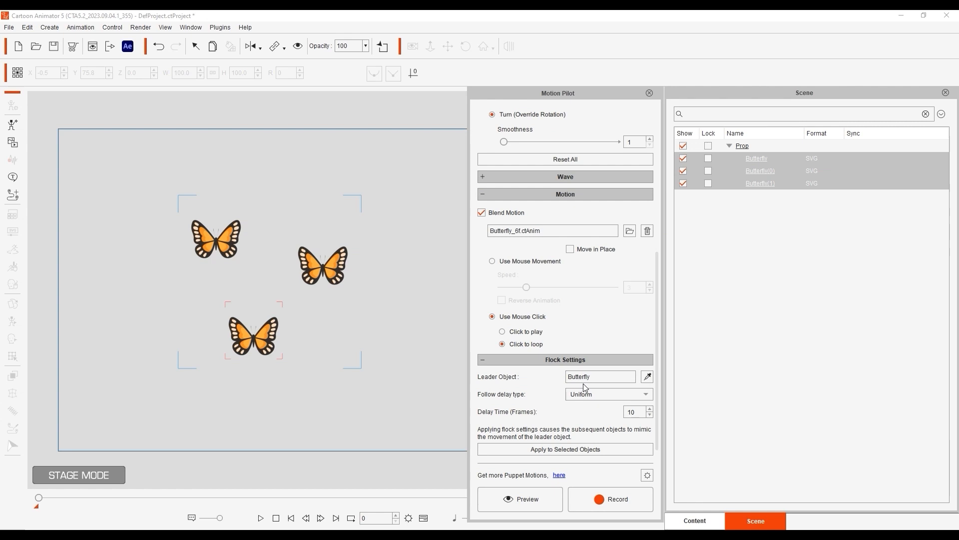
{"action": "mouse_move", "coordinate": [259, 339]}
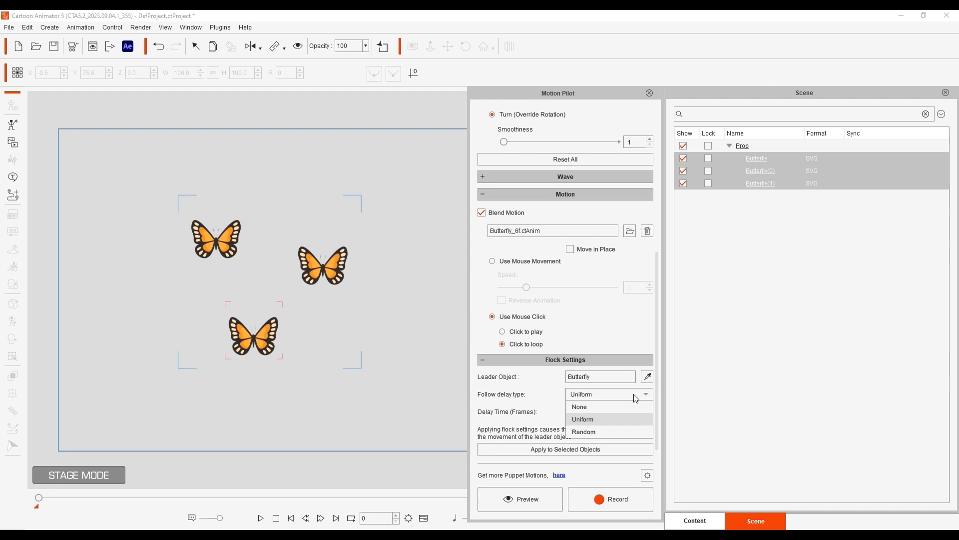
Step: Choose None as the butterflies' flock Follow delay type
{"action": "left_click", "coordinate": [578, 406]}
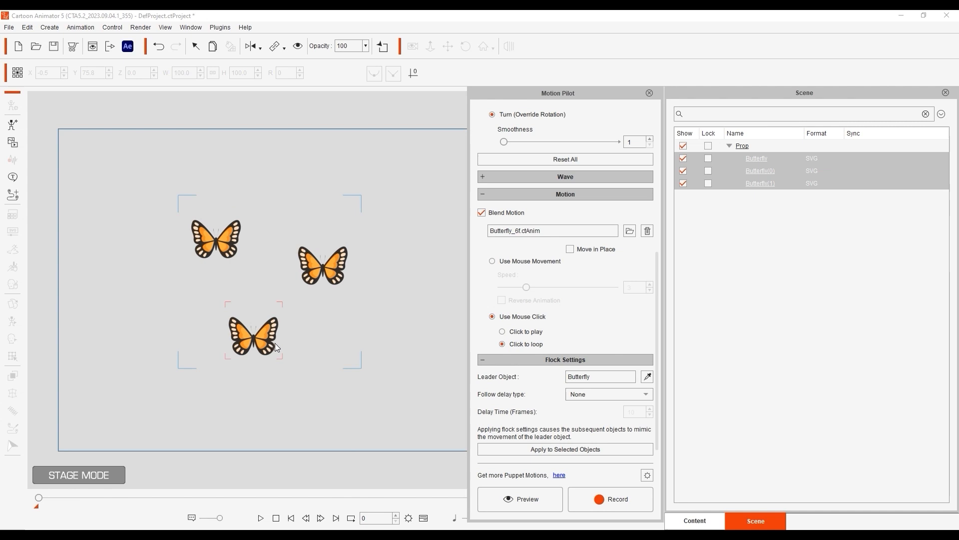
{"action": "left_click", "coordinate": [607, 394]}
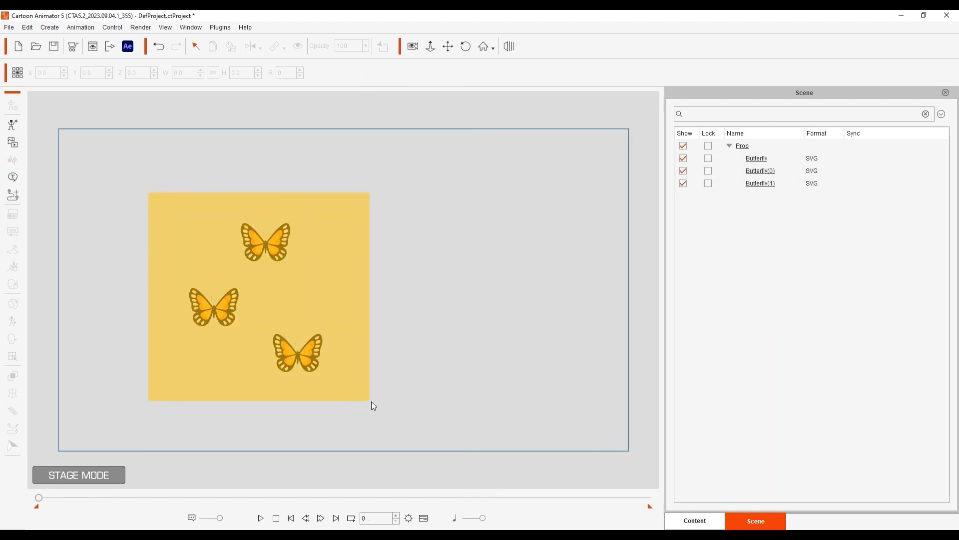
Step: Save the butterflies in Custom > Props > MultiProp under the name 'MultiProp'
{"action": "left_click", "coordinate": [694, 521]}
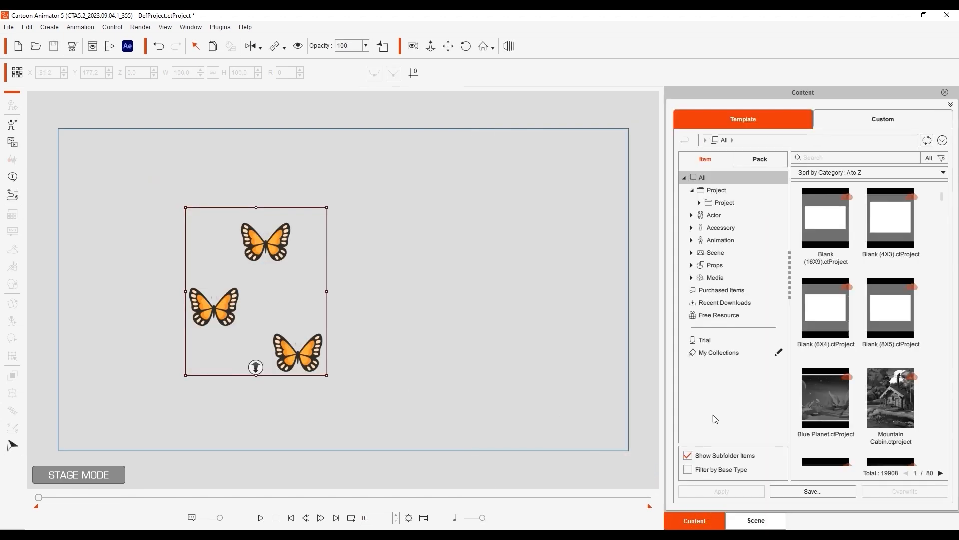
{"action": "left_click", "coordinate": [881, 119]}
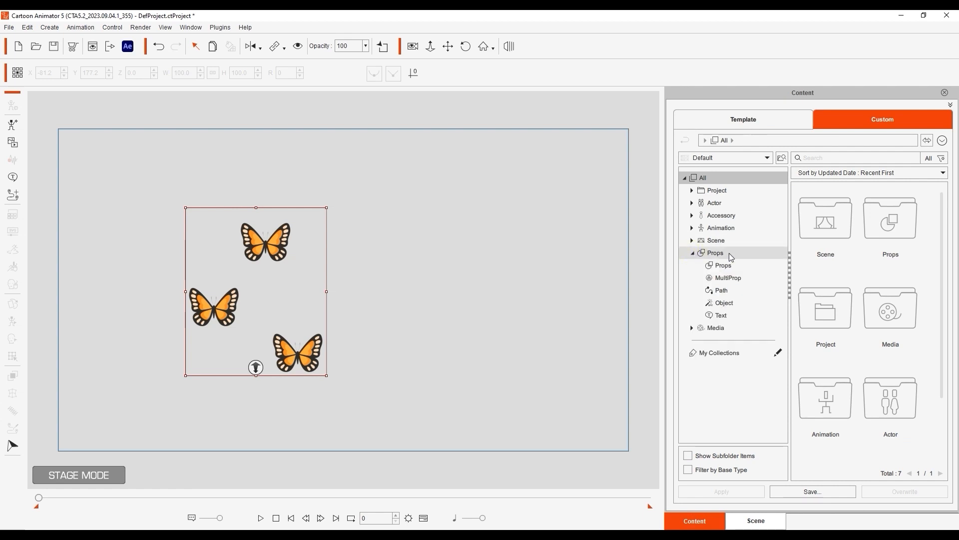
{"action": "left_click", "coordinate": [727, 277]}
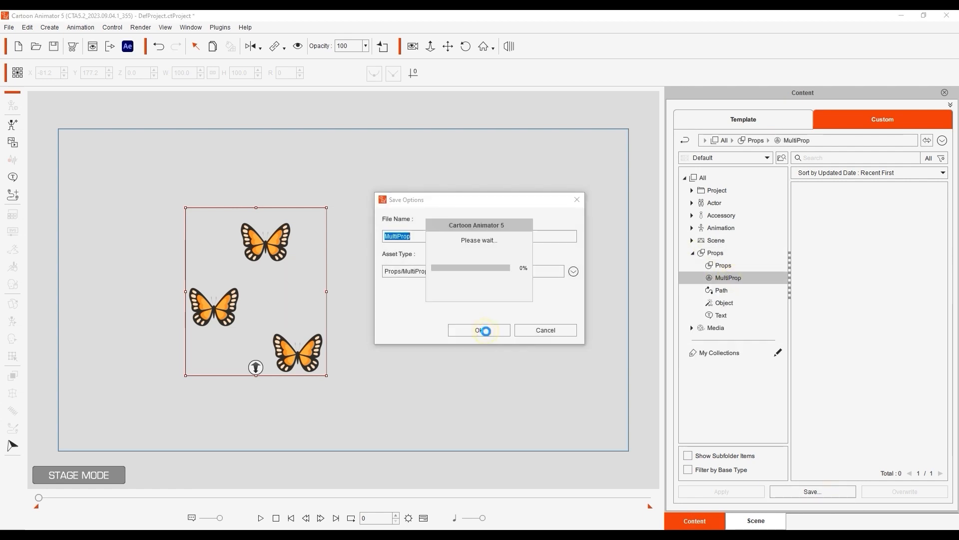
{"action": "left_click", "coordinate": [479, 330]}
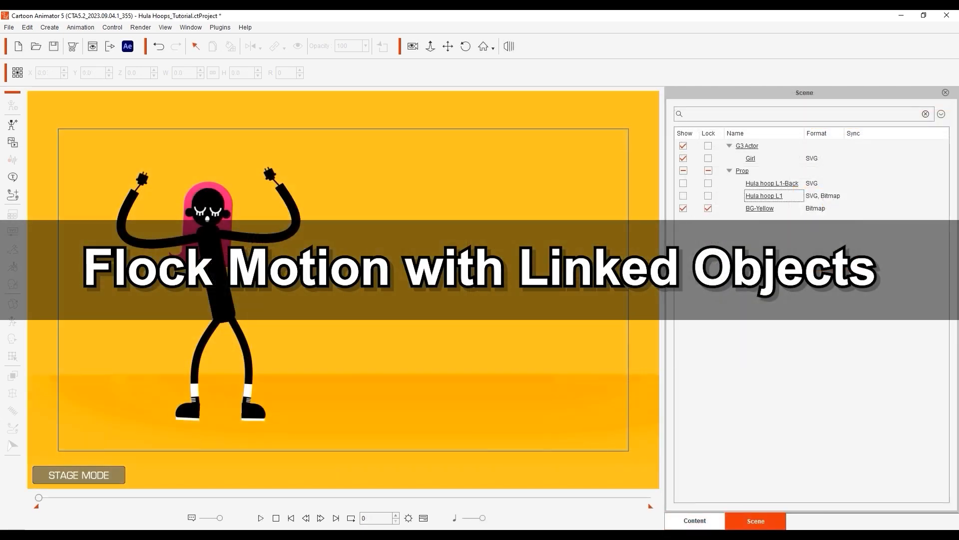
Step: Show the hula hoop props and select Hula hoop L1
{"action": "left_click", "coordinate": [259, 518]}
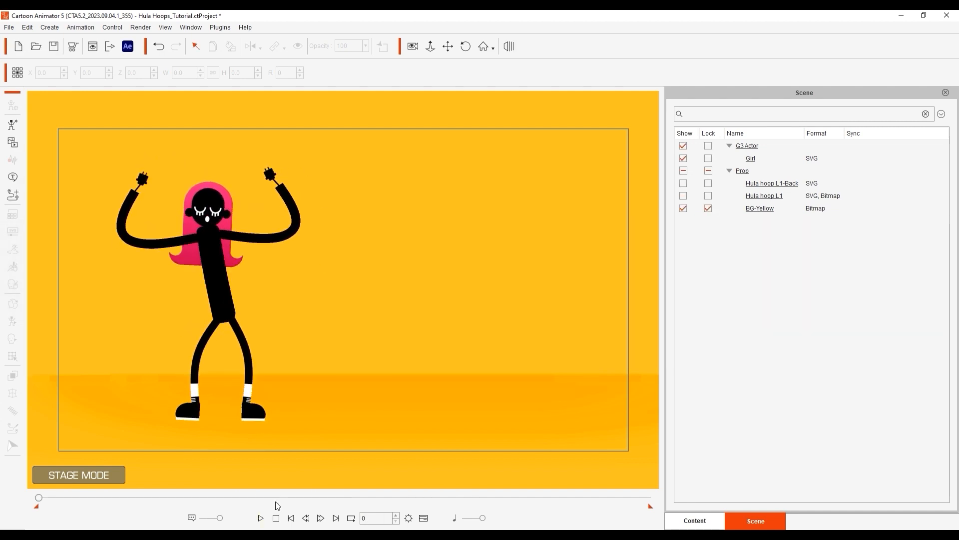
{"action": "left_click", "coordinate": [683, 196]}
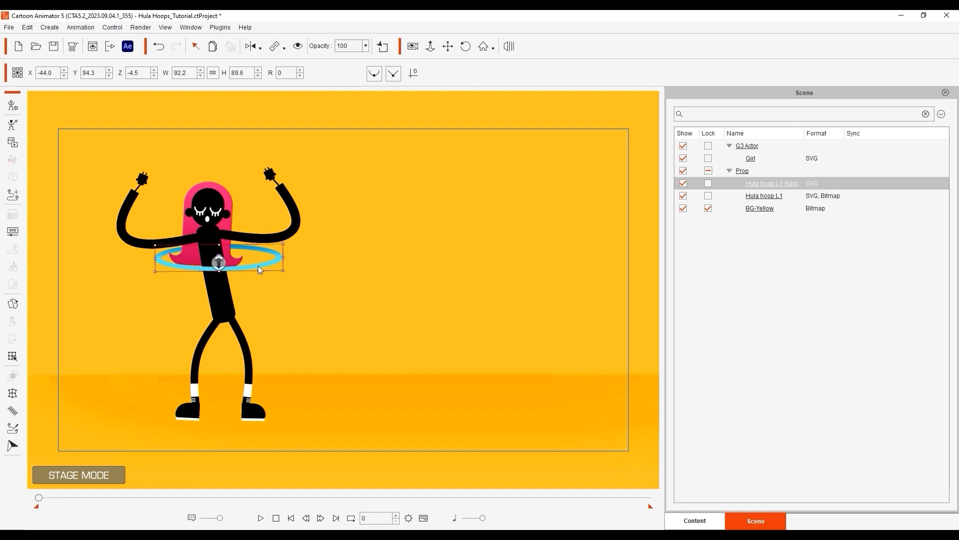
{"action": "left_click", "coordinate": [763, 196]}
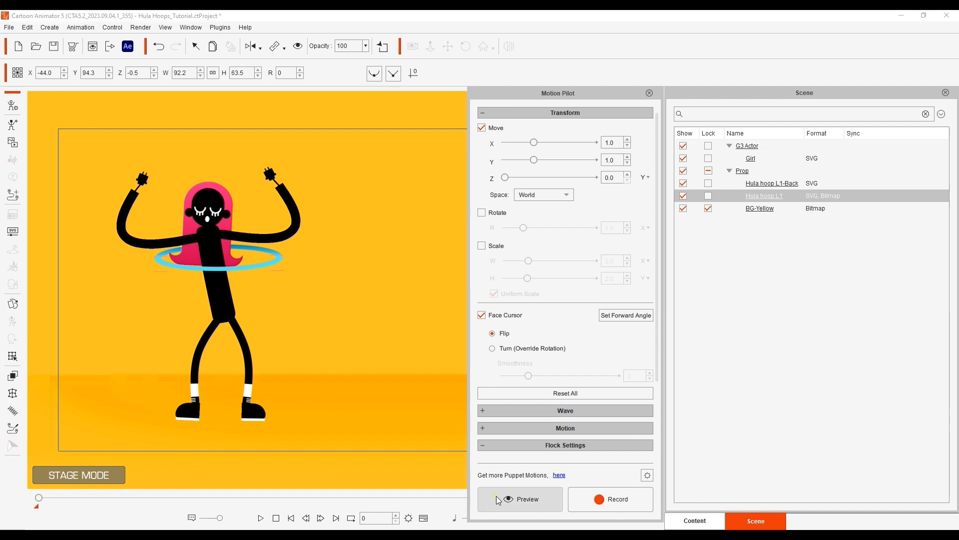
Step: In Motion Pilot, enable Rotate and disable Face Cursor for the hoop
{"action": "left_click", "coordinate": [520, 499]}
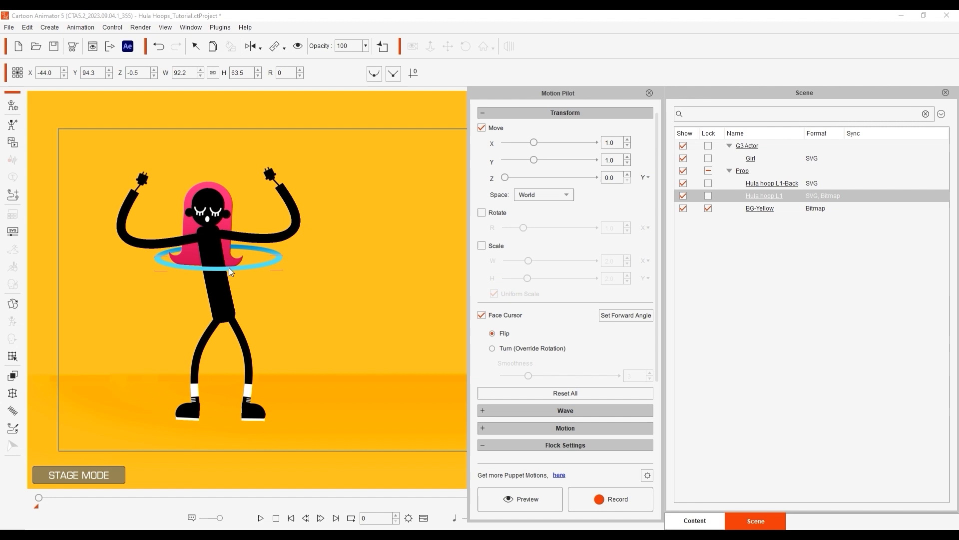
{"action": "left_click", "coordinate": [482, 212]}
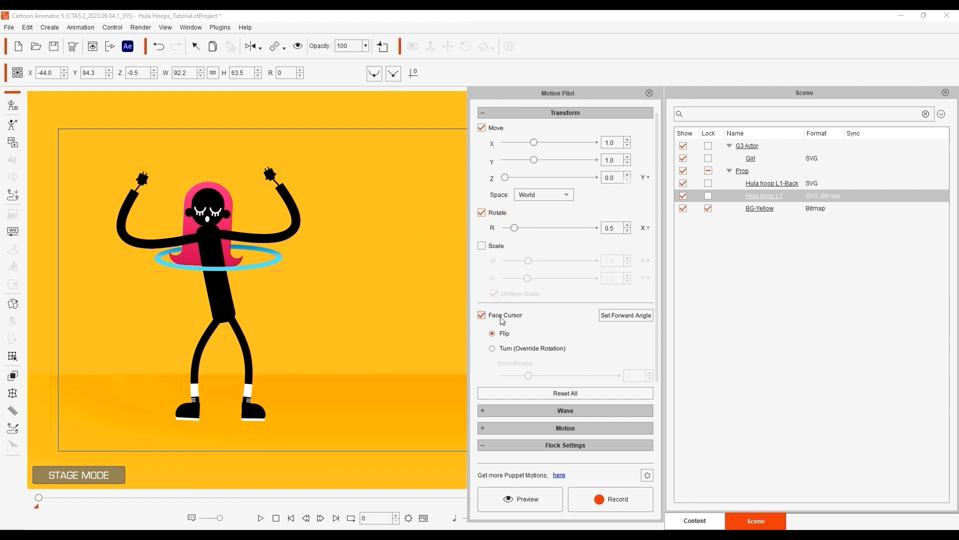
{"action": "left_click", "coordinate": [482, 315]}
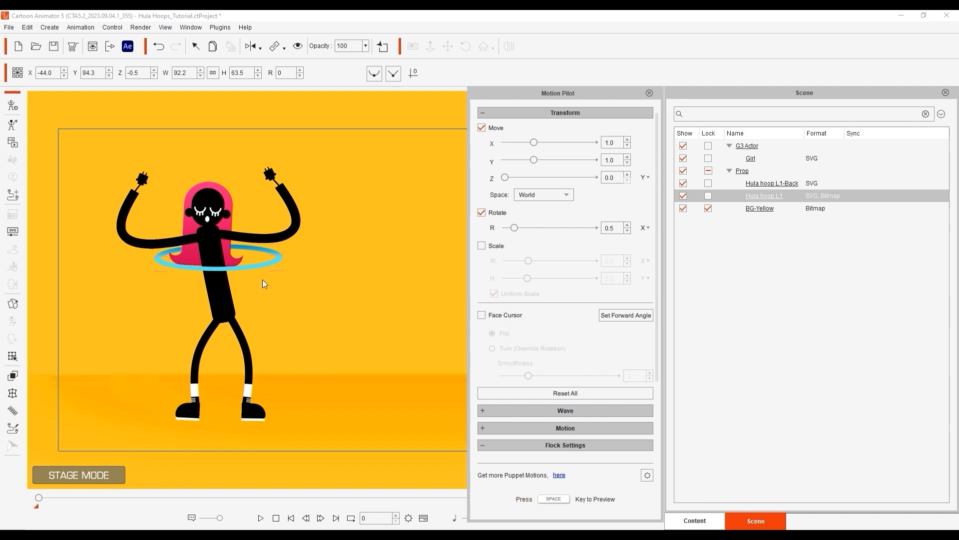
{"action": "left_click", "coordinate": [259, 518]}
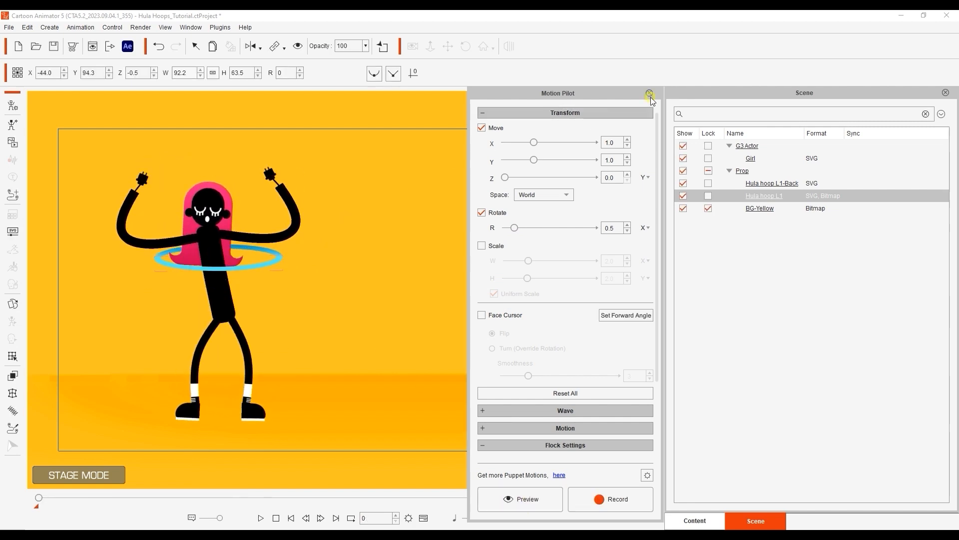
Step: Duplicate the hoop pair and select the three Hula hoop L1 front pieces
{"action": "left_click", "coordinate": [649, 93]}
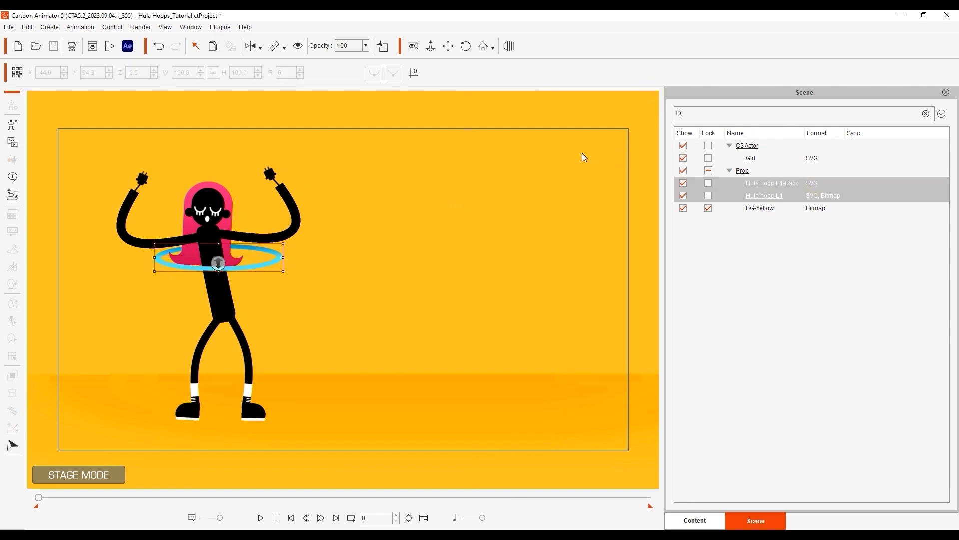
{"action": "mouse_move", "coordinate": [213, 46]}
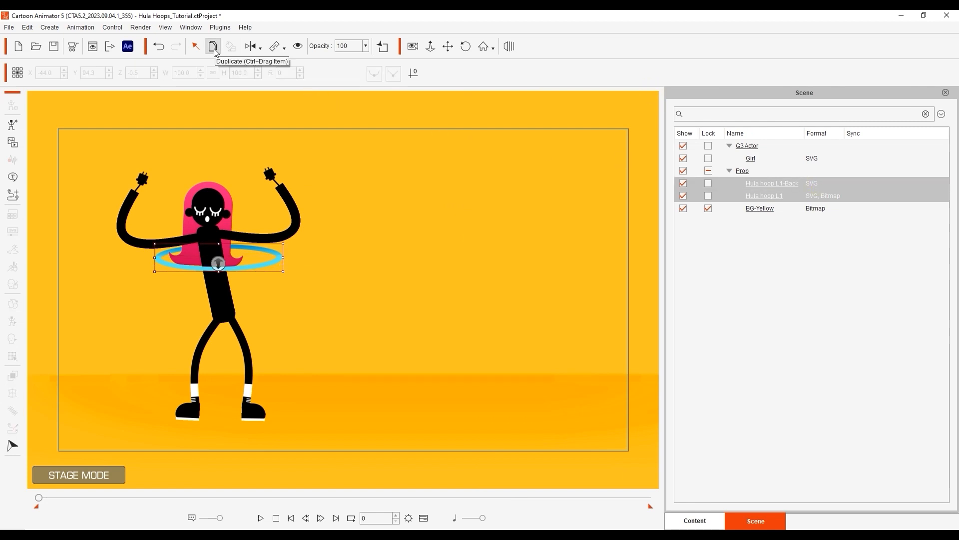
{"action": "left_click", "coordinate": [212, 46]}
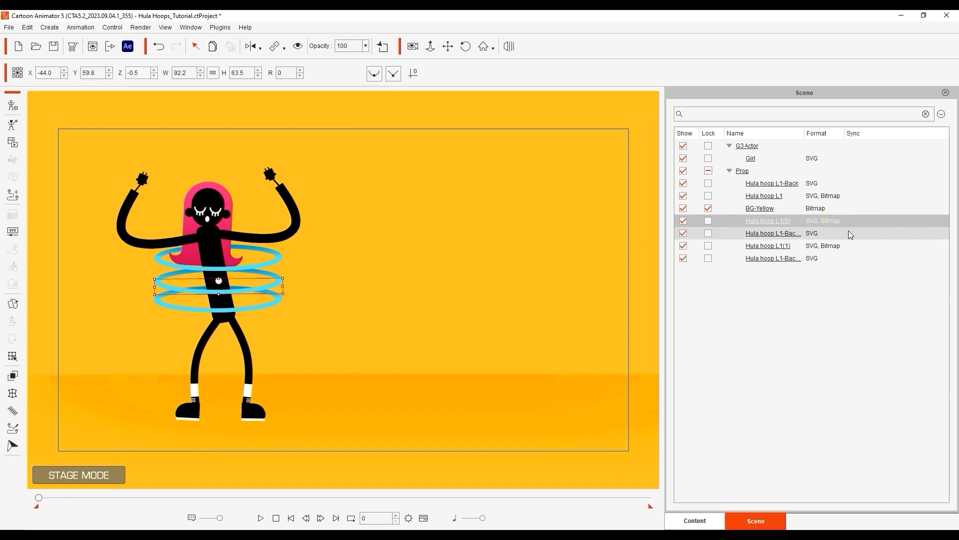
{"action": "left_click", "coordinate": [772, 234]}
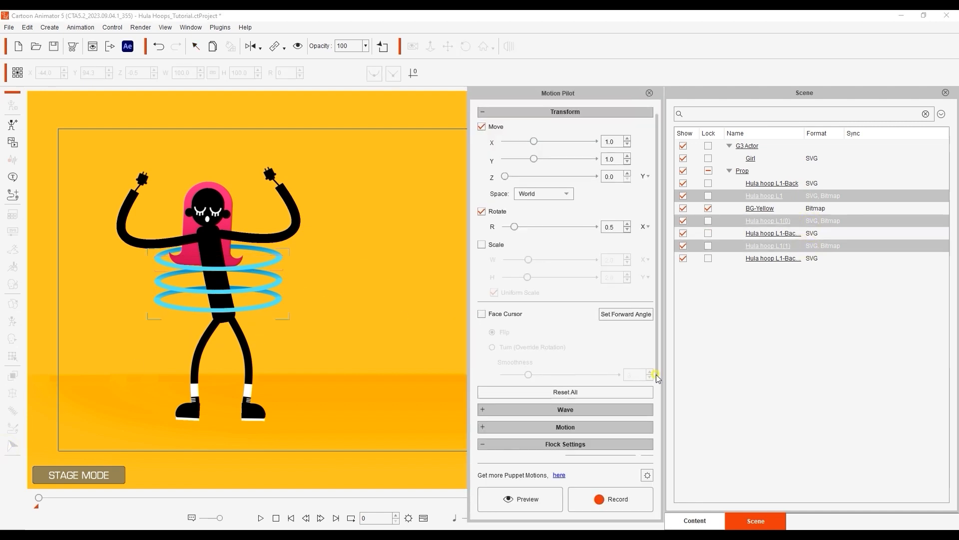
Step: Set the hoops' flock leader to Hula hoop L1 with Uniform 5-frame delay
{"action": "left_click", "coordinate": [608, 393]}
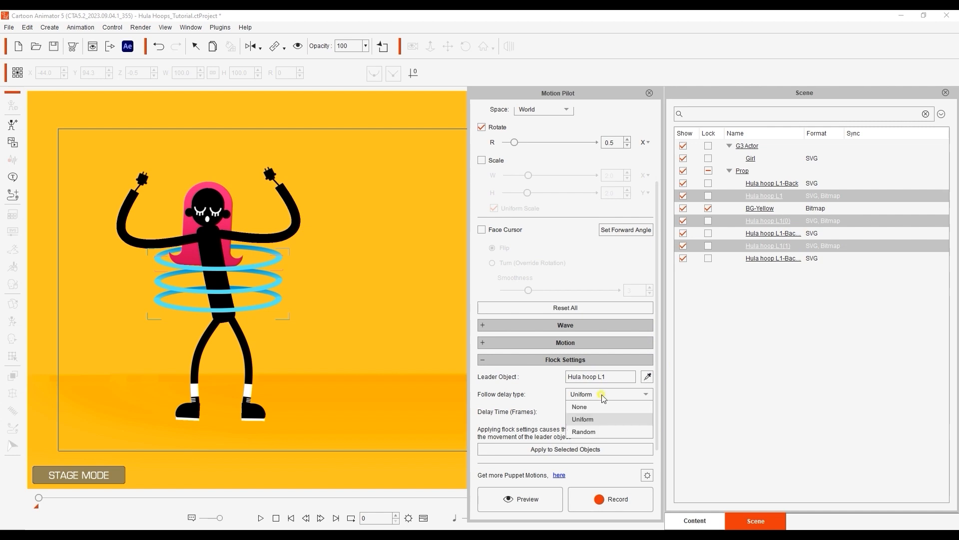
{"action": "left_click", "coordinate": [519, 498]}
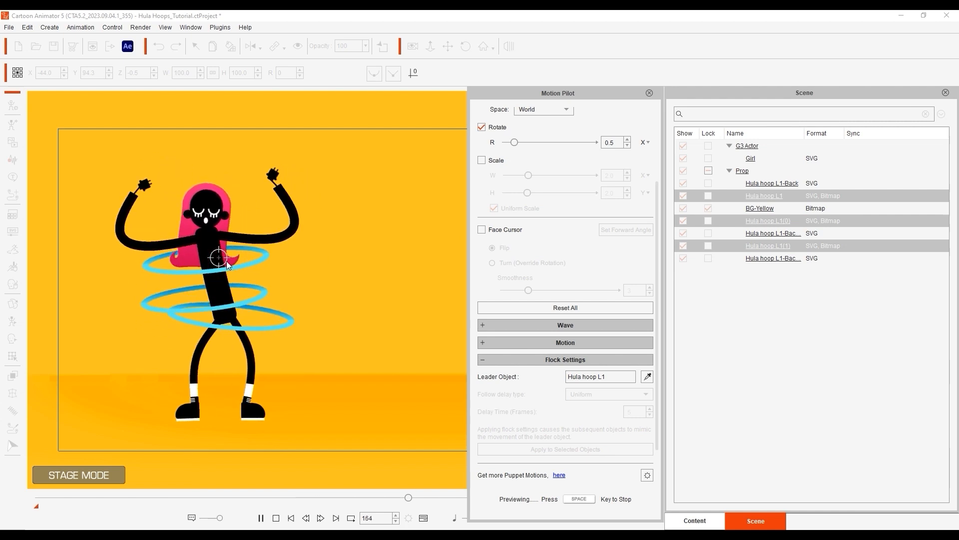
{"action": "left_click", "coordinate": [648, 92]}
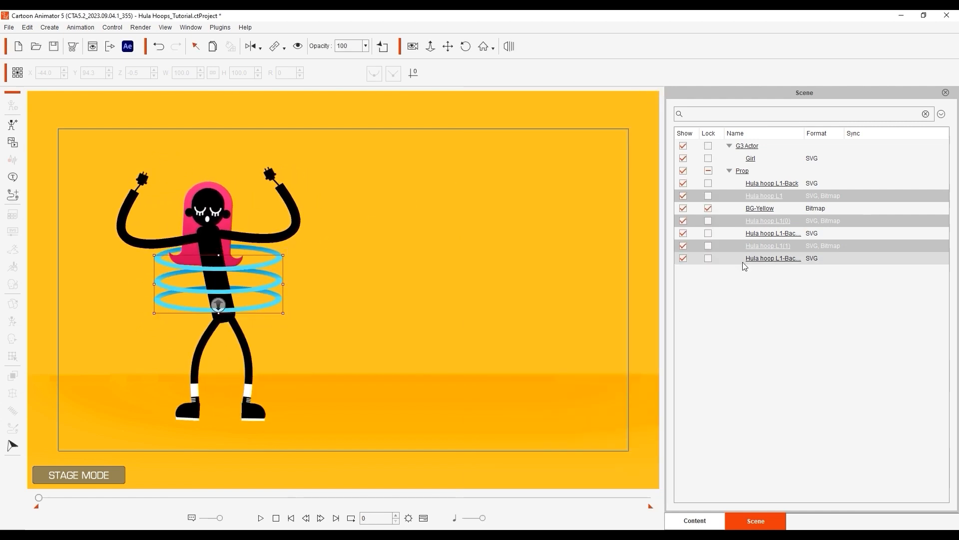
{"action": "left_click", "coordinate": [764, 195]}
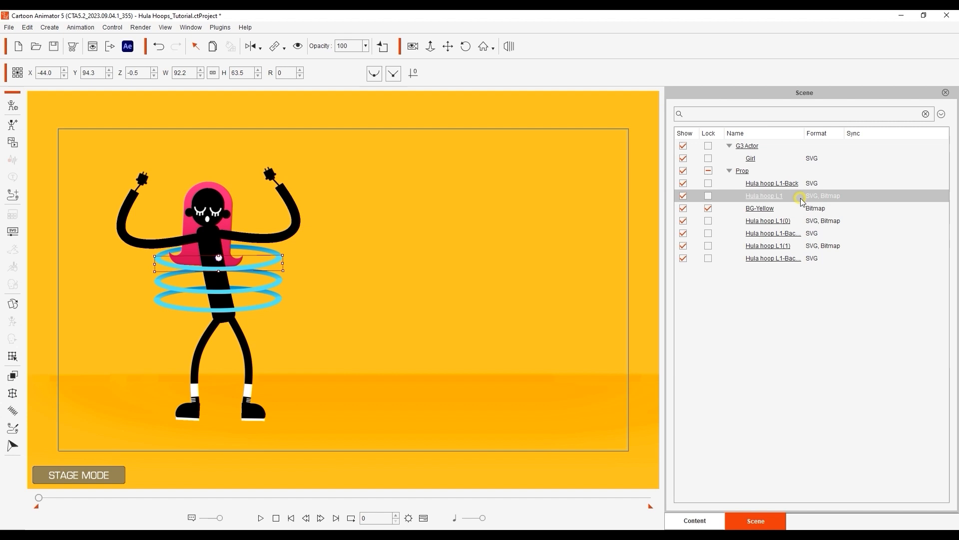
{"action": "left_click", "coordinate": [768, 245]}
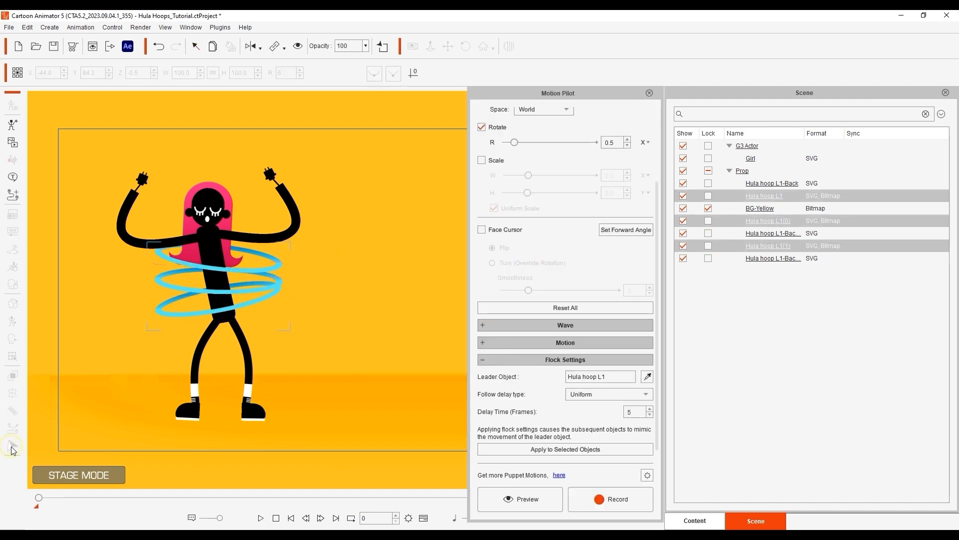
{"action": "left_click", "coordinate": [518, 499]}
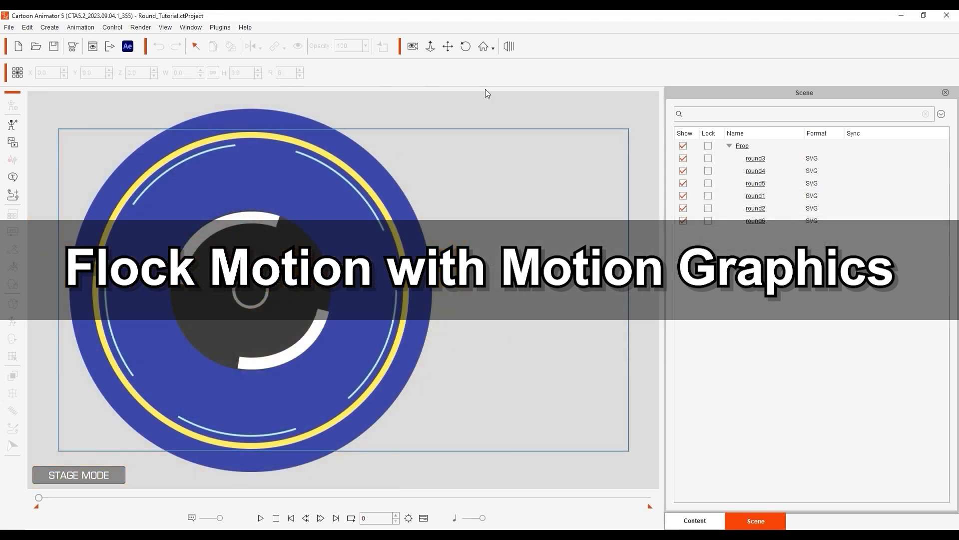
Step: Select round3 and set its Motion Pilot to Rotate and Scale, Move off
{"action": "left_click", "coordinate": [755, 157]}
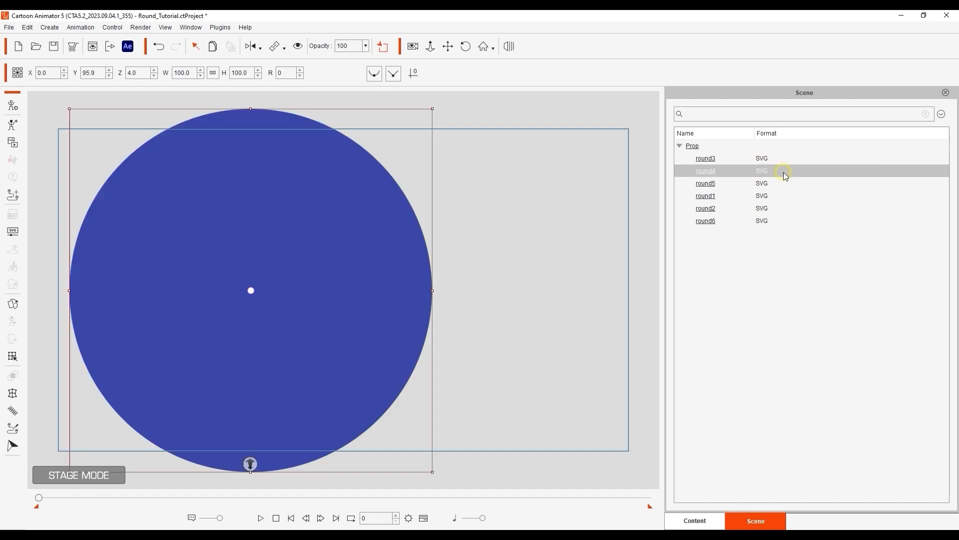
{"action": "left_click", "coordinate": [705, 220]}
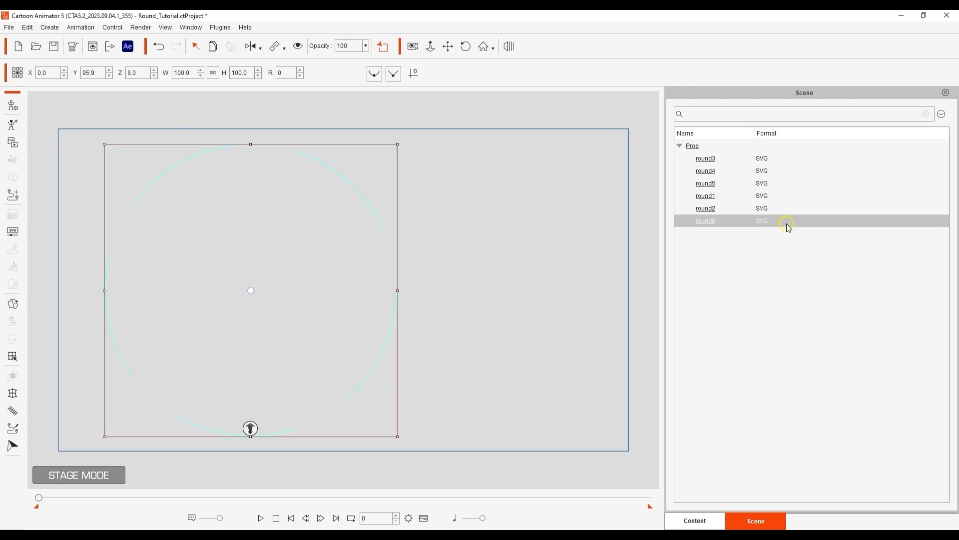
{"action": "left_click", "coordinate": [705, 158]}
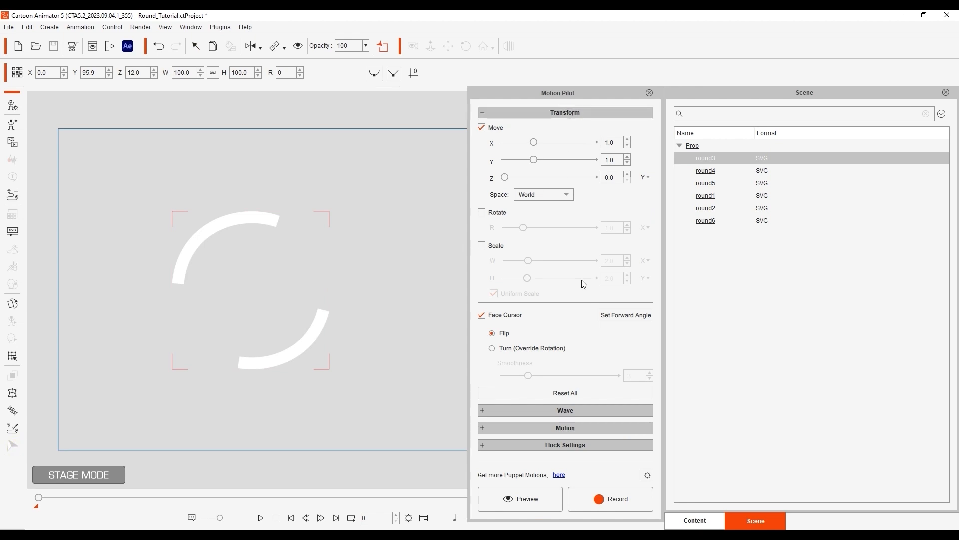
{"action": "left_click", "coordinate": [525, 499]}
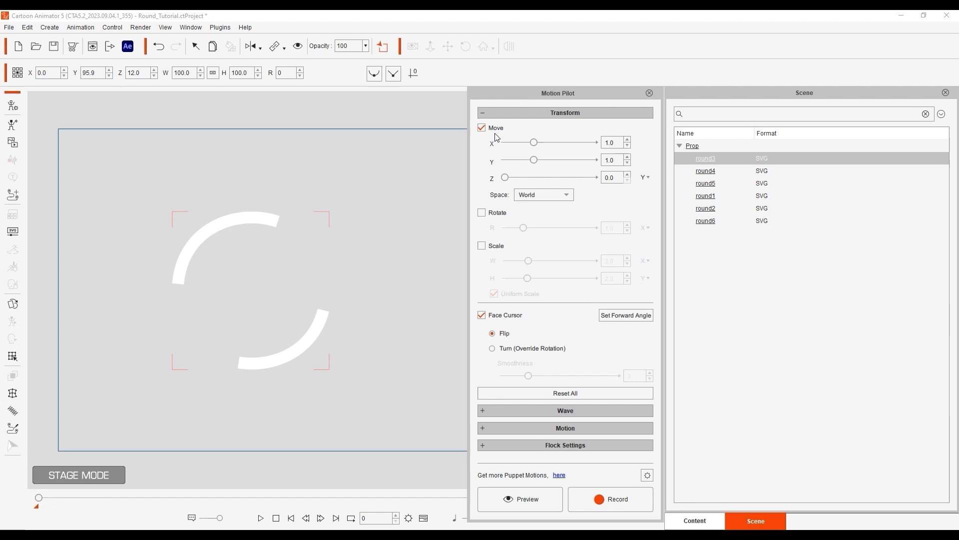
{"action": "left_click", "coordinate": [482, 212]}
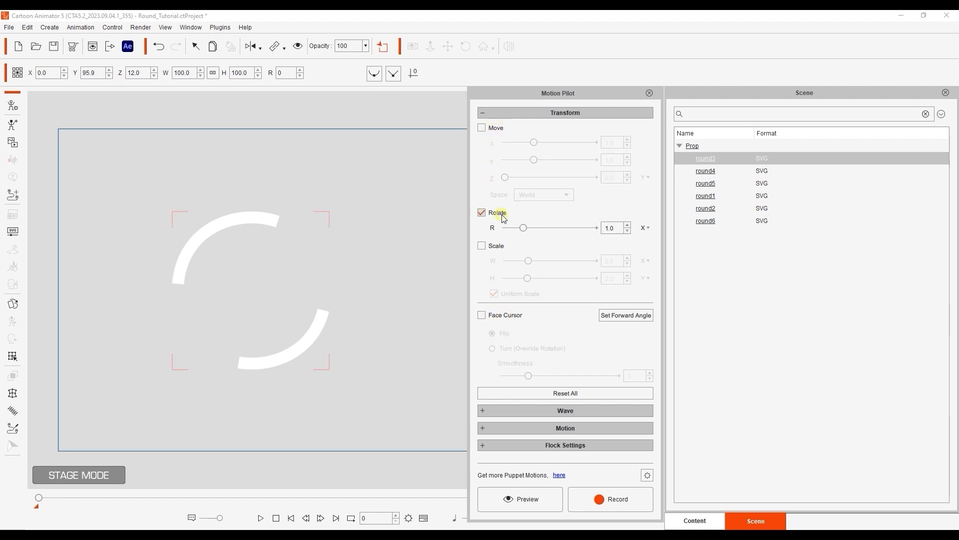
{"action": "left_click", "coordinate": [482, 245]}
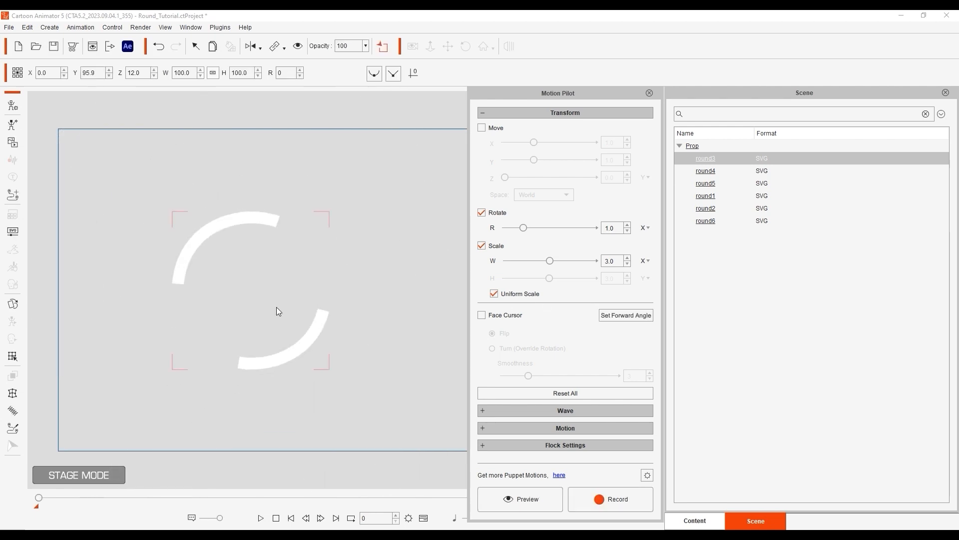
Step: Unhide all round pieces and select them in Motion Pilot
{"action": "left_click", "coordinate": [649, 93]}
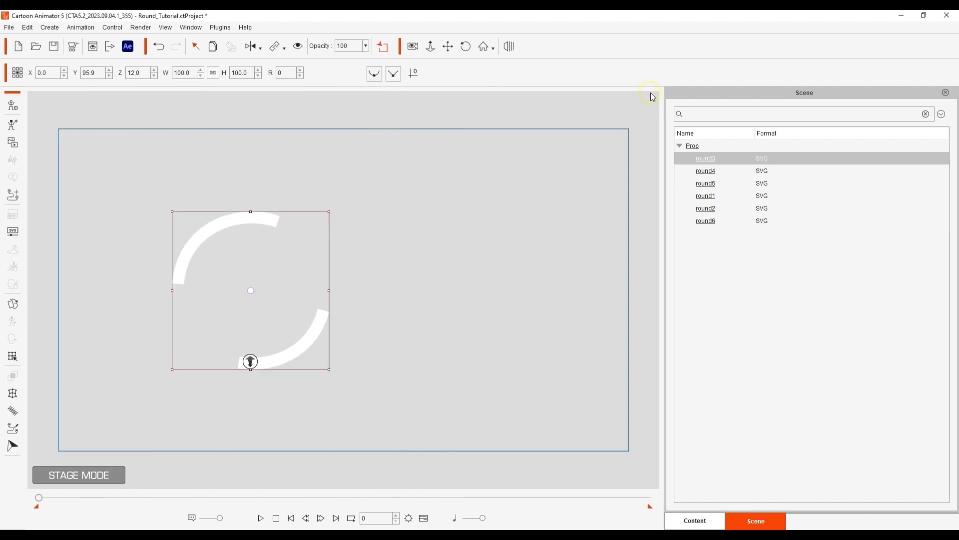
{"action": "left_click", "coordinate": [380, 46]}
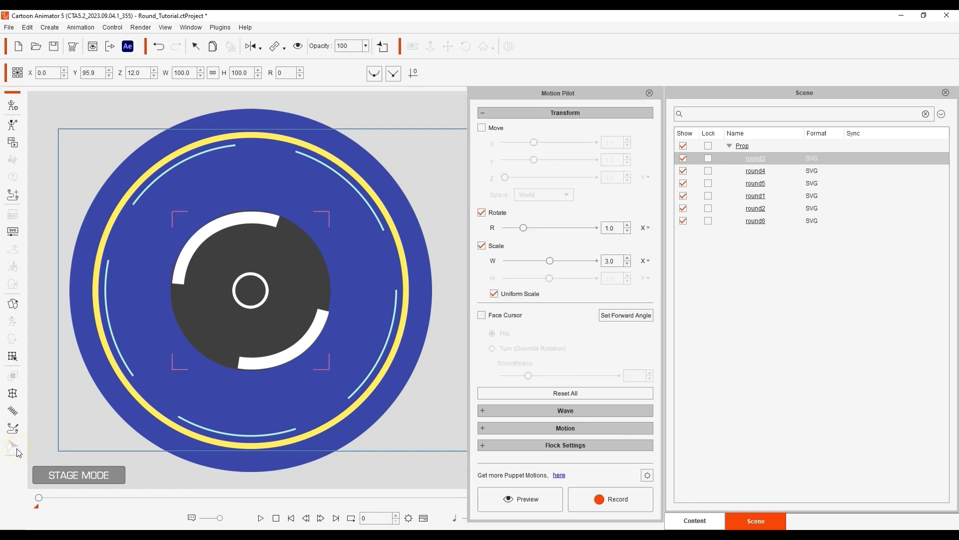
{"action": "left_click", "coordinate": [564, 445]}
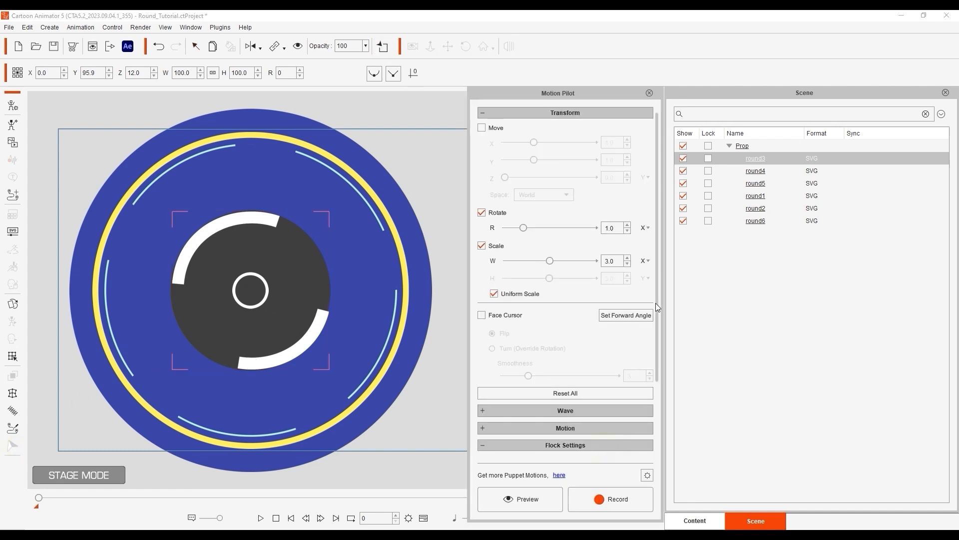
{"action": "left_click", "coordinate": [564, 448]}
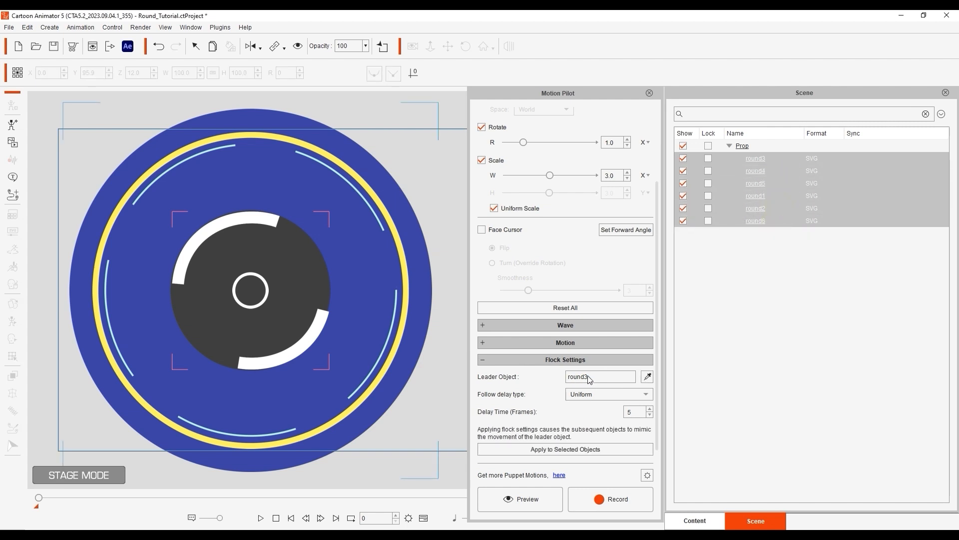
{"action": "mouse_move", "coordinate": [522, 375]}
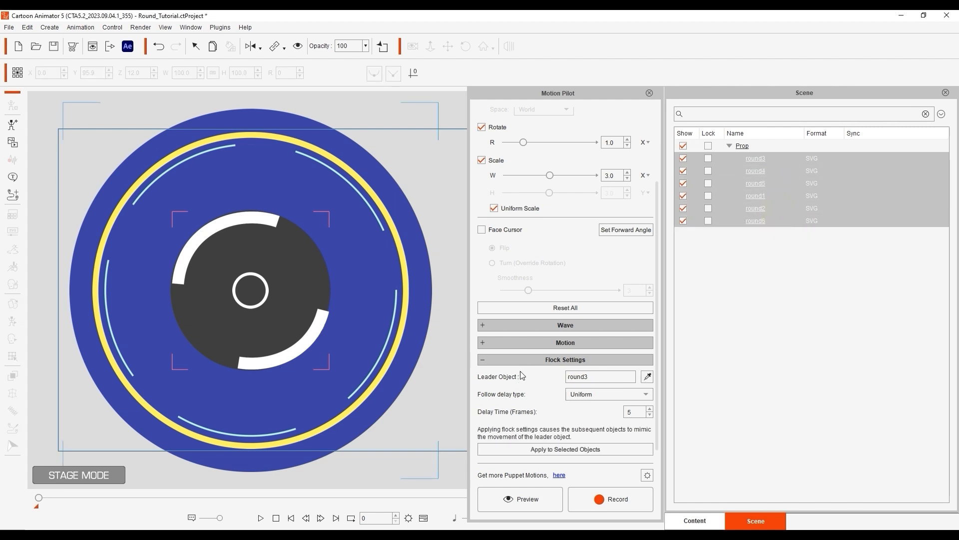
Step: Preview the flock with round3 leading at a Uniform 5-frame delay
{"action": "left_click", "coordinate": [607, 393]}
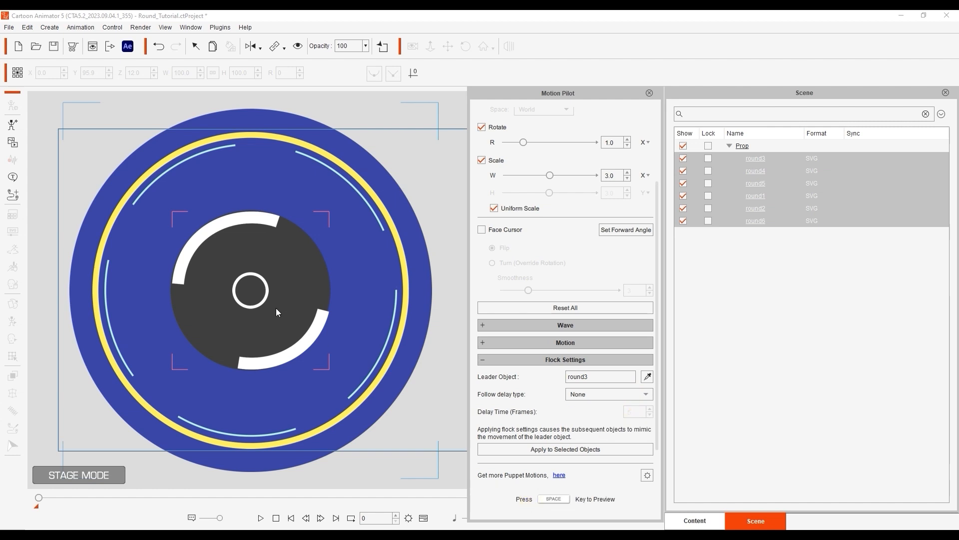
{"action": "left_click", "coordinate": [259, 518]}
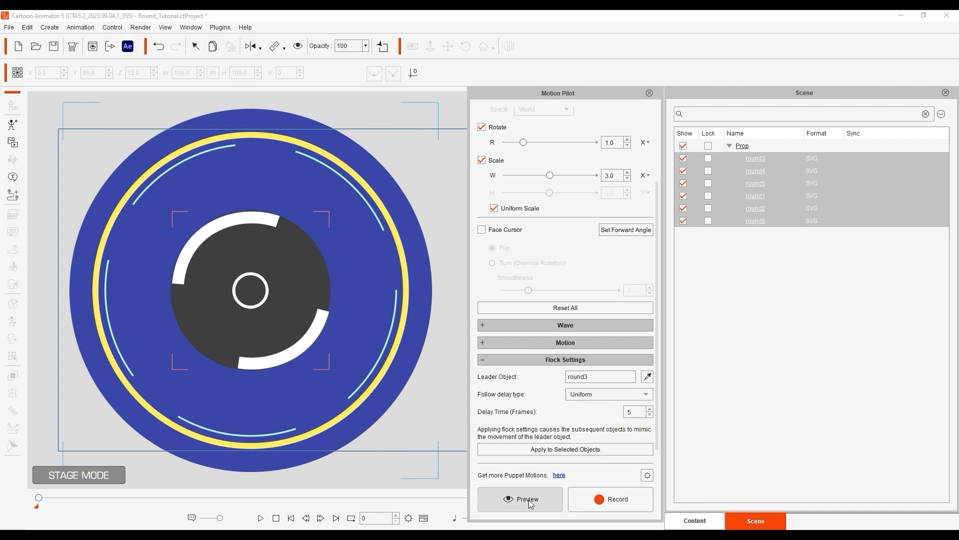
{"action": "left_click", "coordinate": [520, 498]}
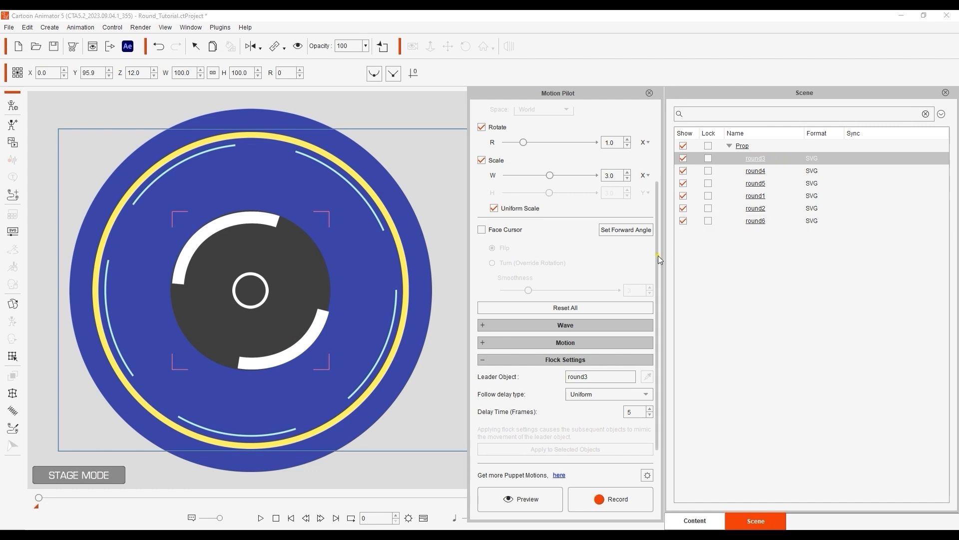
Step: Apply round3's motion to all selected round pieces and confirm round4 updated
{"action": "left_click", "coordinate": [755, 171]}
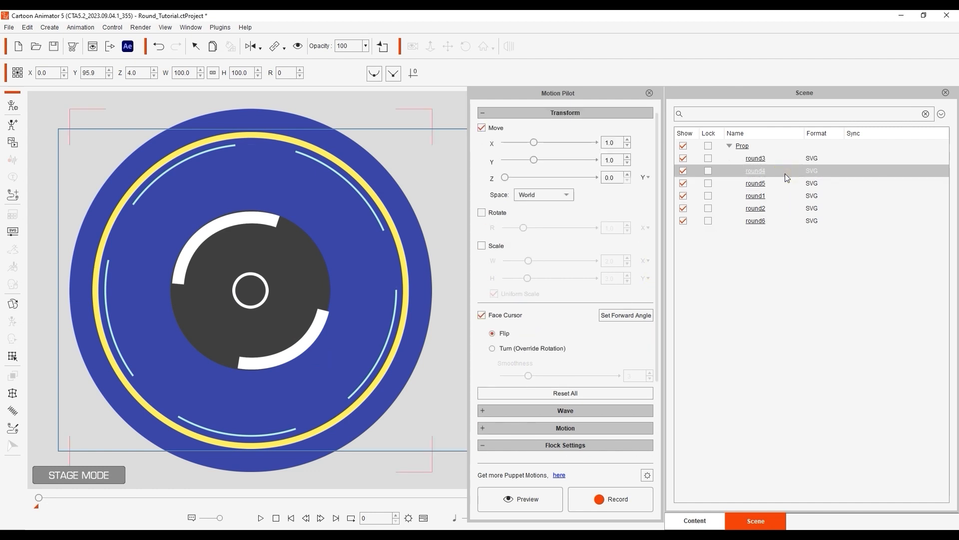
{"action": "left_click", "coordinate": [755, 208]}
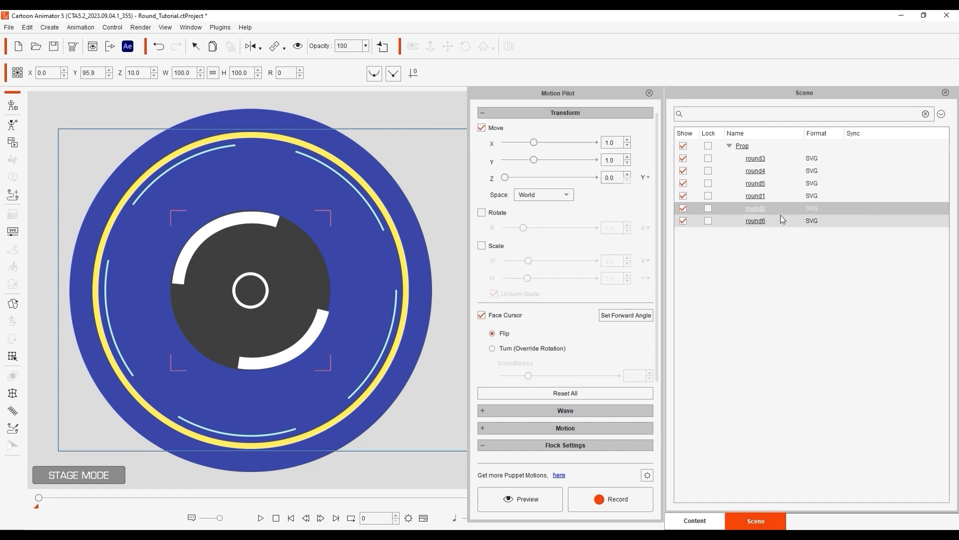
{"action": "left_click", "coordinate": [755, 158]}
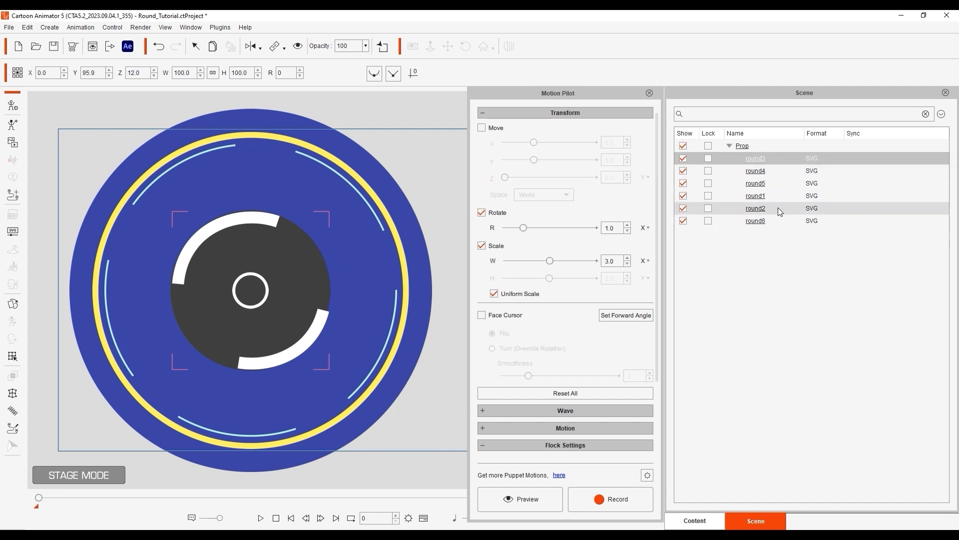
{"action": "left_click", "coordinate": [564, 445]}
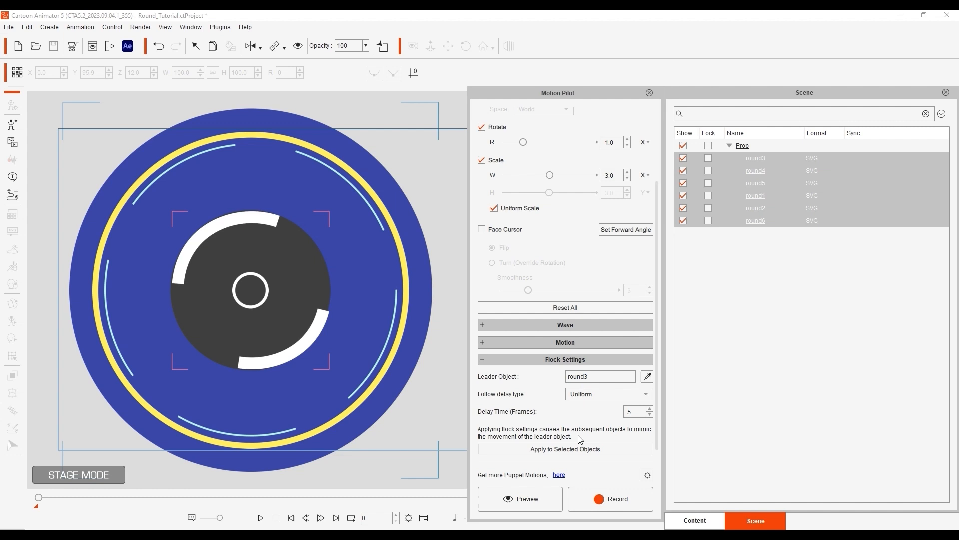
{"action": "left_click", "coordinate": [564, 449]}
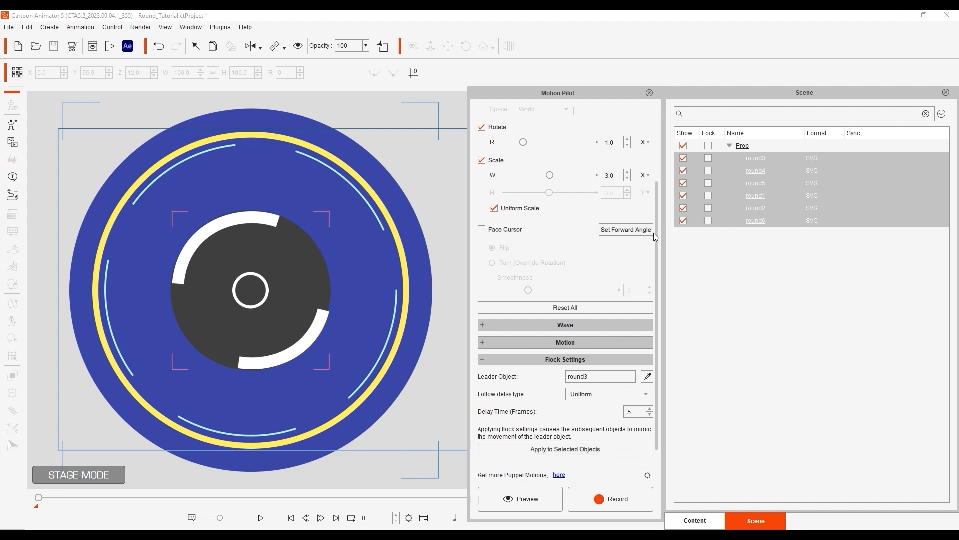
{"action": "left_click", "coordinate": [755, 171]}
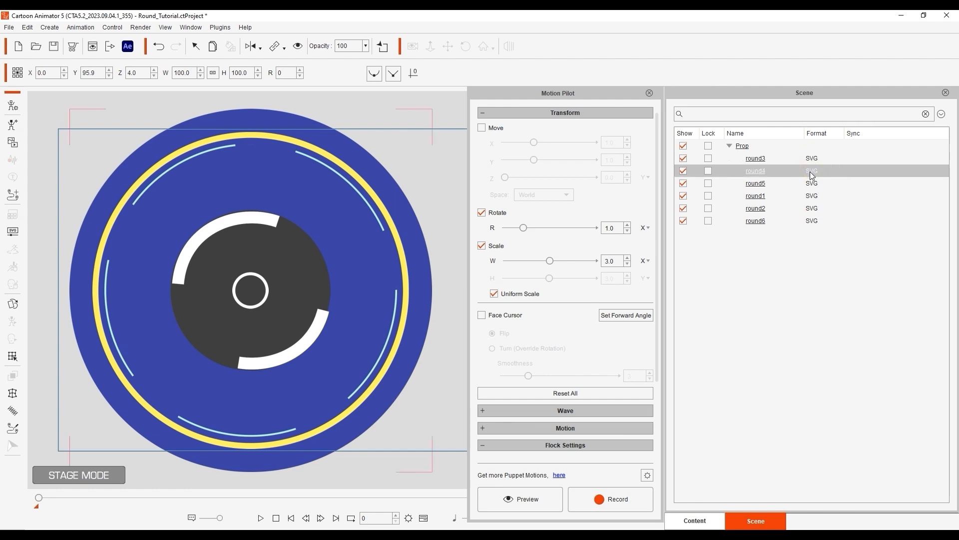
{"action": "left_click", "coordinate": [755, 220]}
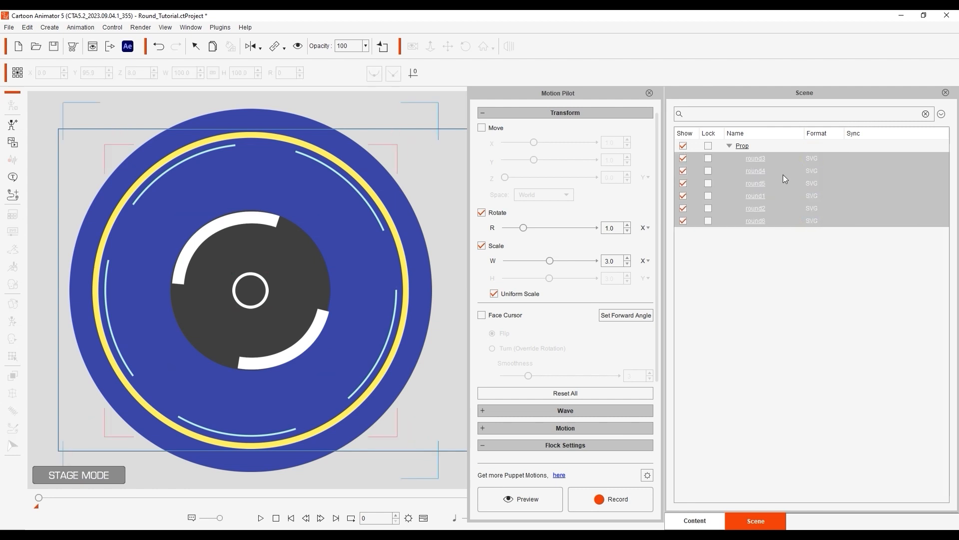
Step: Use the leader picker to set the small centre ring, round1, as Leader Object
{"action": "left_click", "coordinate": [565, 445]}
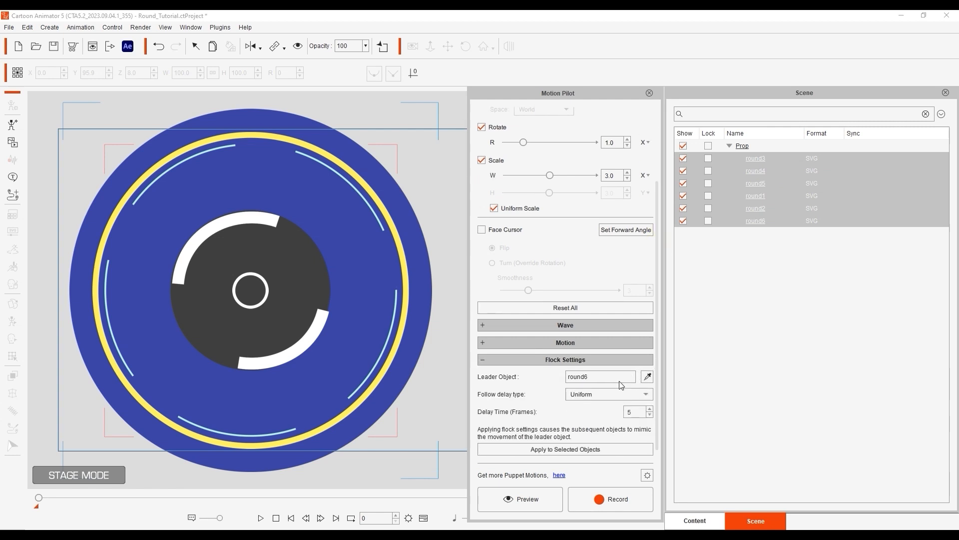
{"action": "left_click", "coordinate": [520, 498]}
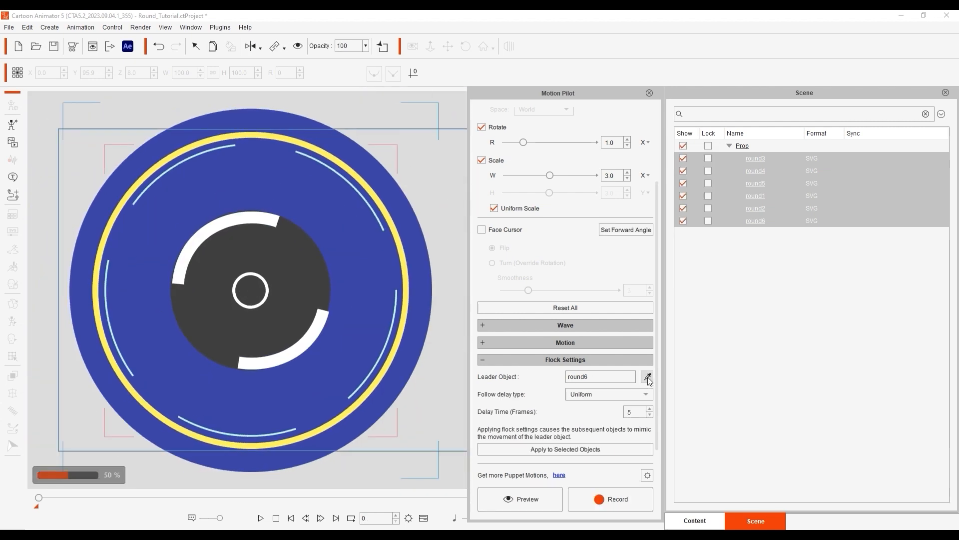
{"action": "left_click", "coordinate": [646, 376]}
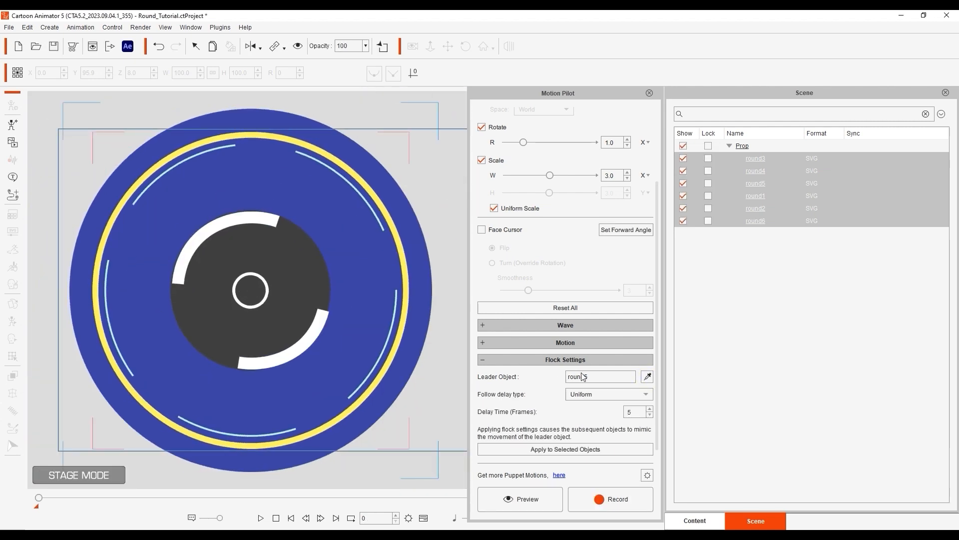
{"action": "left_click", "coordinate": [519, 498]}
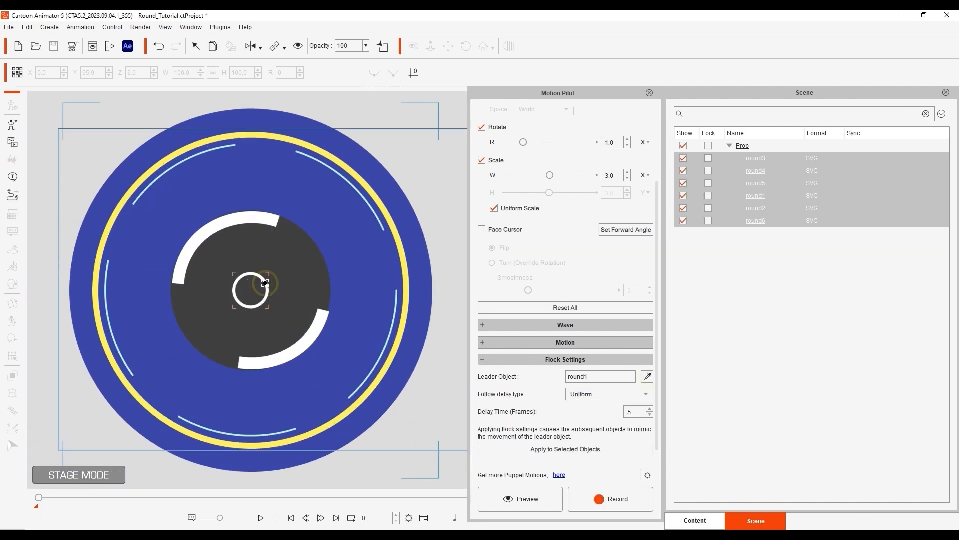
{"action": "left_click", "coordinate": [519, 499]}
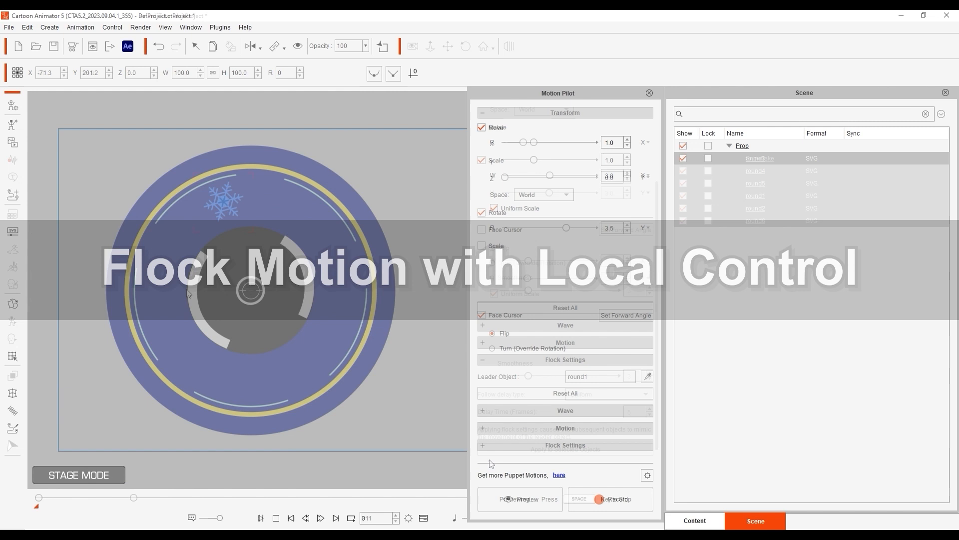
Step: Stop the preview, close the puppeting panel, and duplicate the snowflake prop twice
{"action": "left_click", "coordinate": [508, 499]}
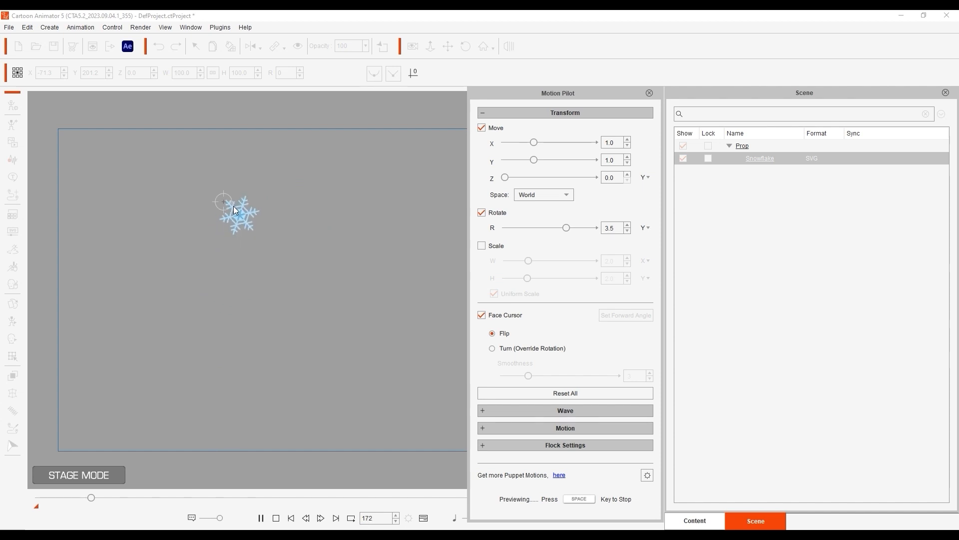
{"action": "left_click", "coordinate": [649, 93]}
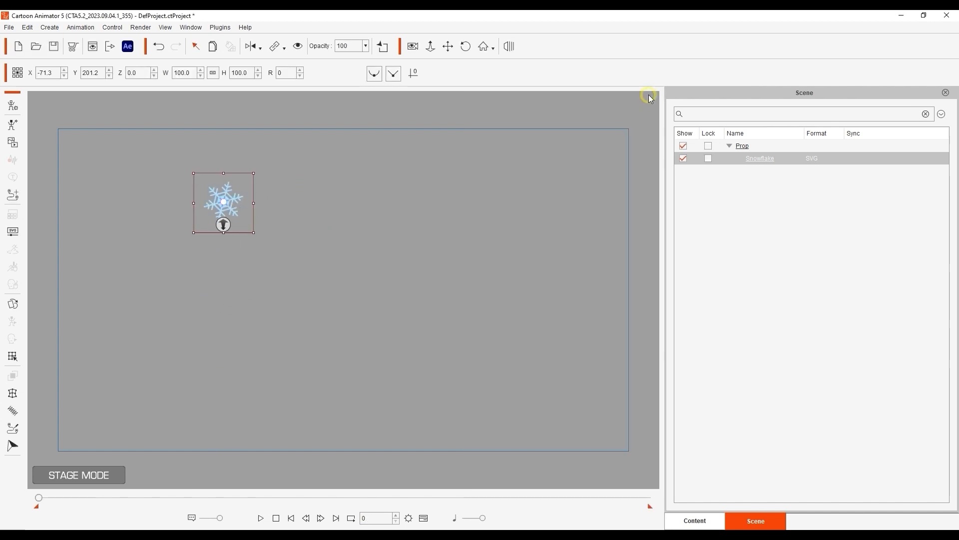
{"action": "left_click", "coordinate": [213, 46]}
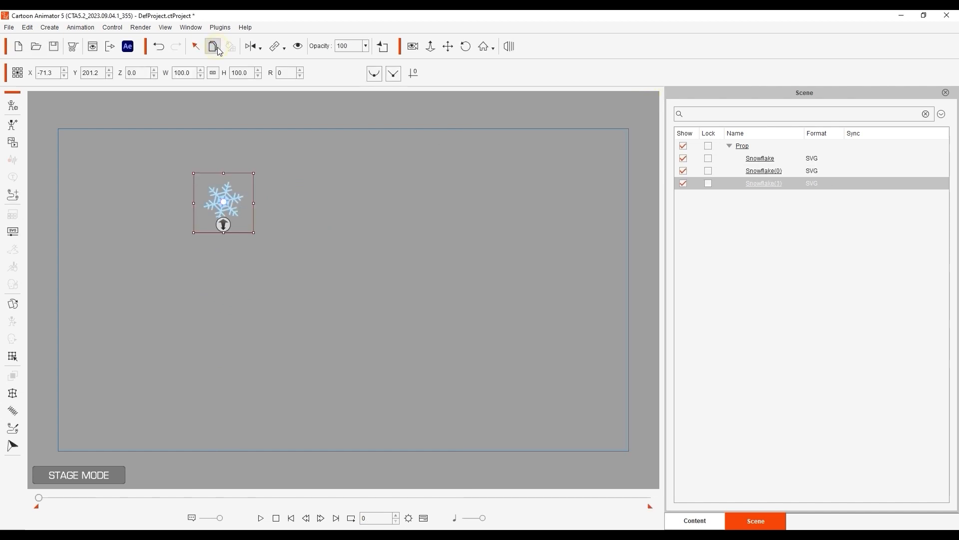
{"action": "left_click", "coordinate": [212, 46]}
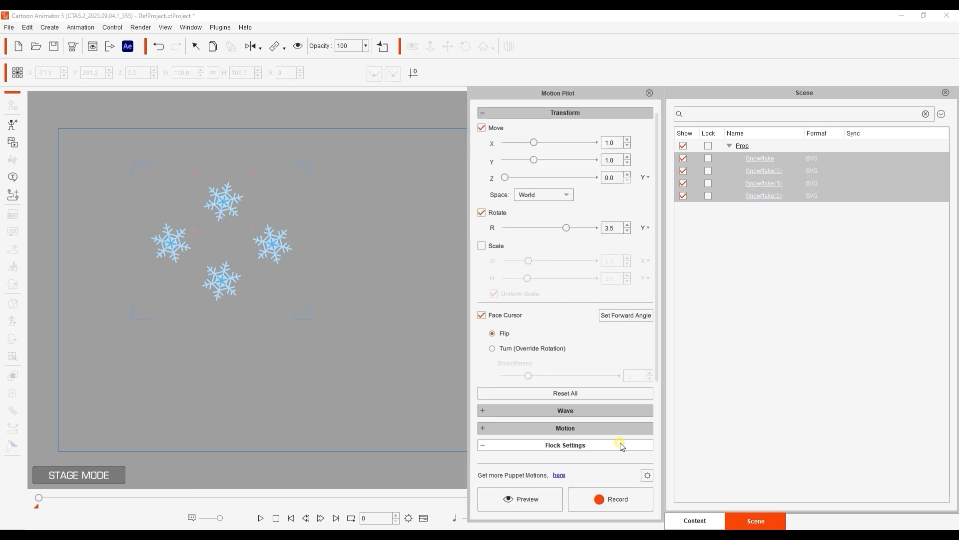
Step: Expand Flock Settings, preview the snowflakes' motion, and change the Transform Space
{"action": "left_click", "coordinate": [564, 444]}
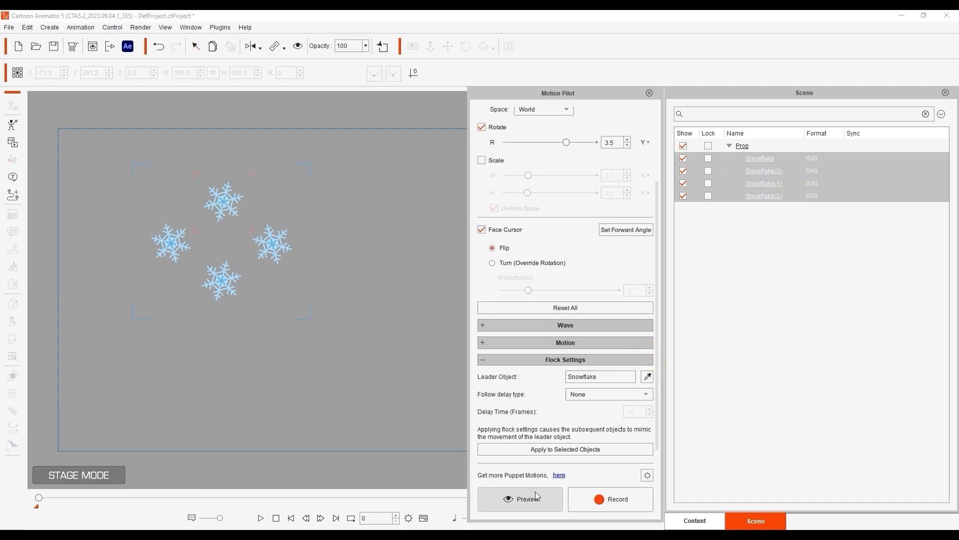
{"action": "left_click", "coordinate": [520, 499]}
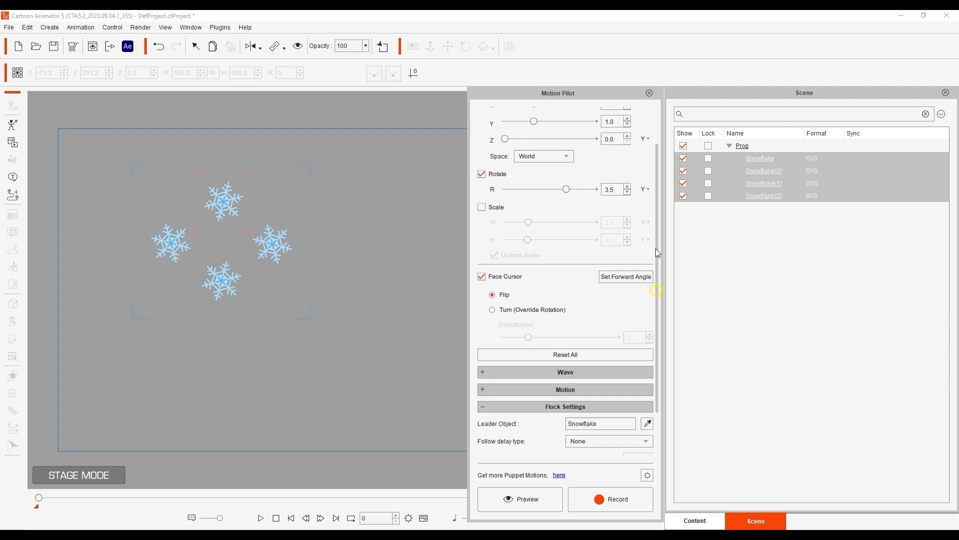
{"action": "scroll", "scroll_direction": "up", "scroll_amount": 3}
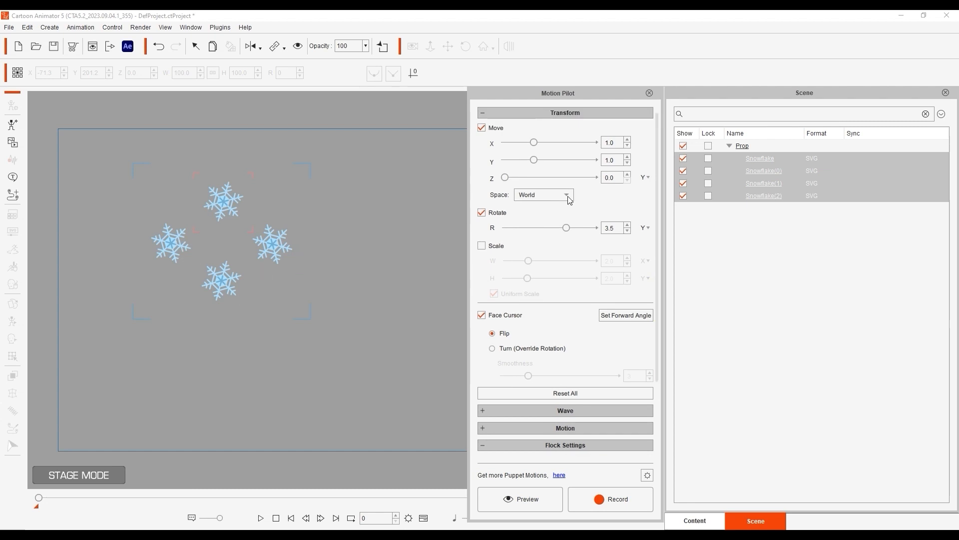
{"action": "left_click", "coordinate": [541, 194]}
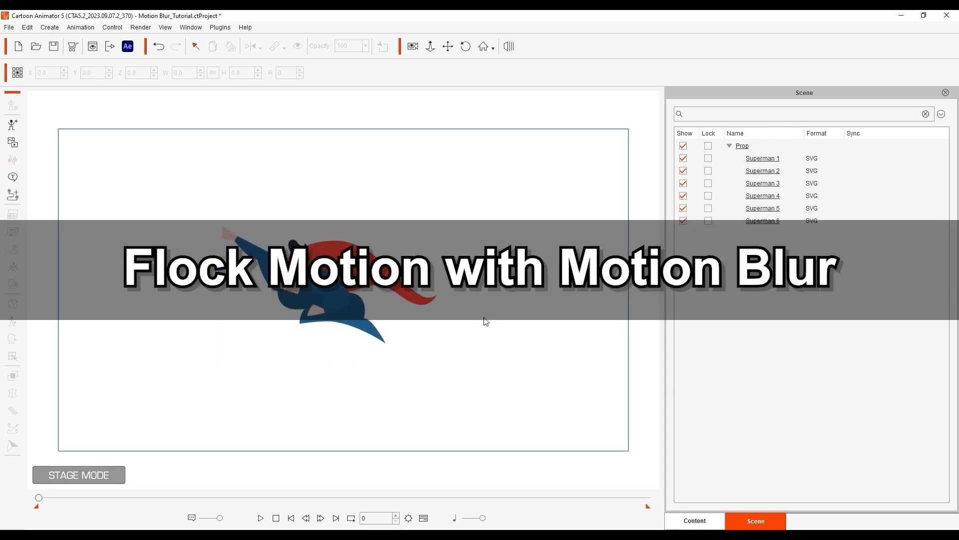
{"action": "mouse_move", "coordinate": [466, 313]}
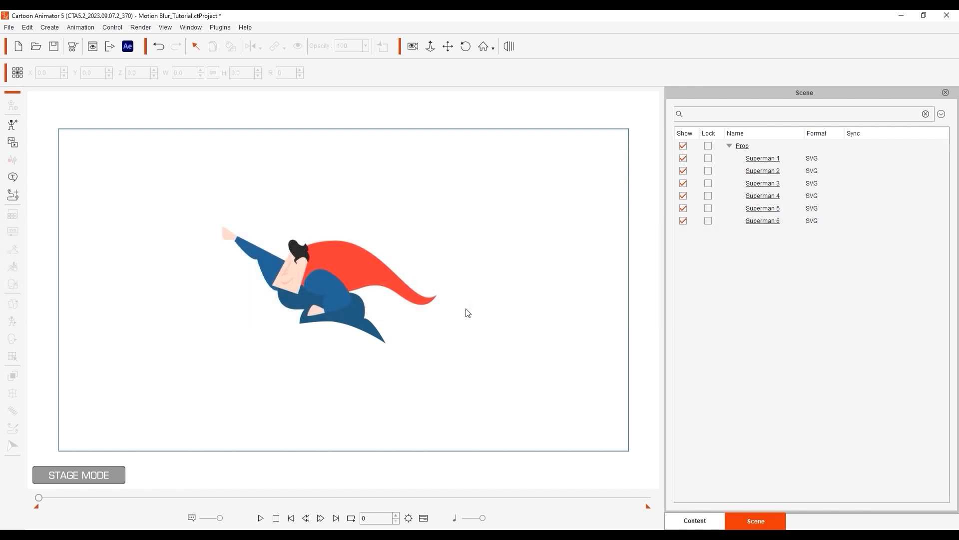
Step: Check the faded Superman 2 and Superman 6 copies, then select Superman 1
{"action": "left_click", "coordinate": [375, 281]}
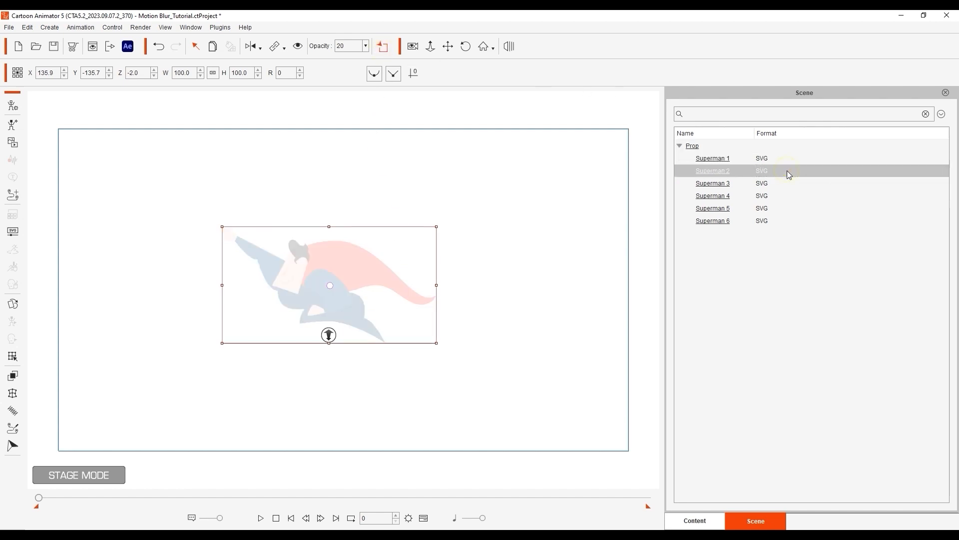
{"action": "left_click", "coordinate": [713, 220]}
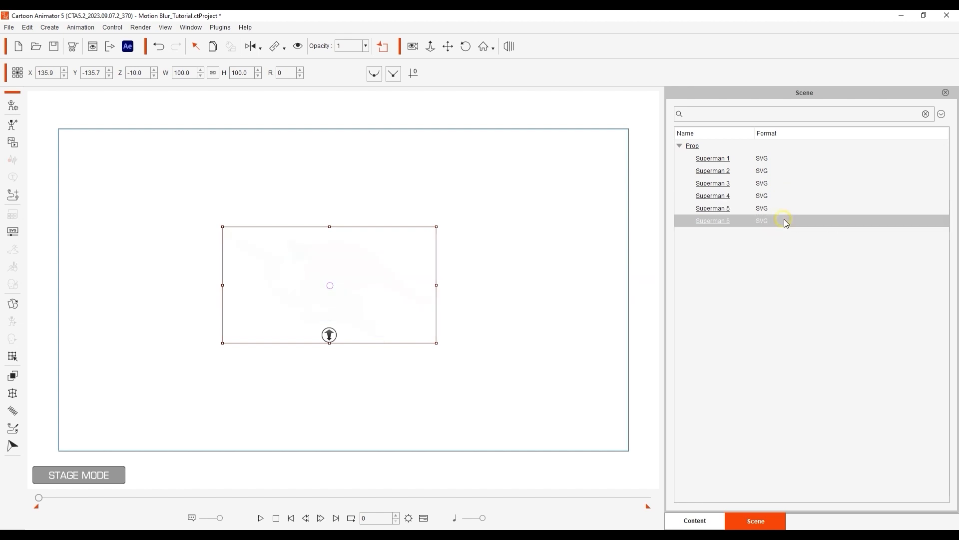
{"action": "left_click", "coordinate": [712, 158]}
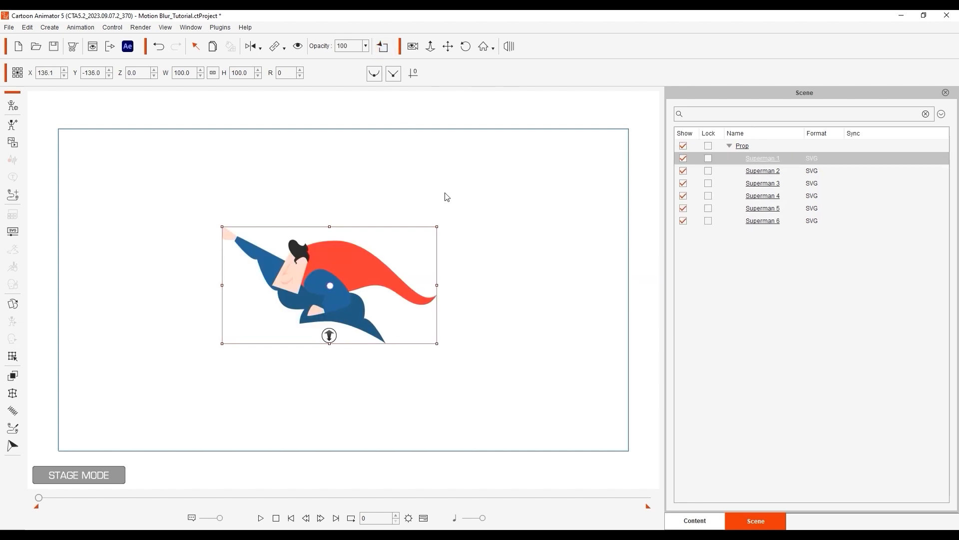
{"action": "mouse_move", "coordinate": [12, 446]}
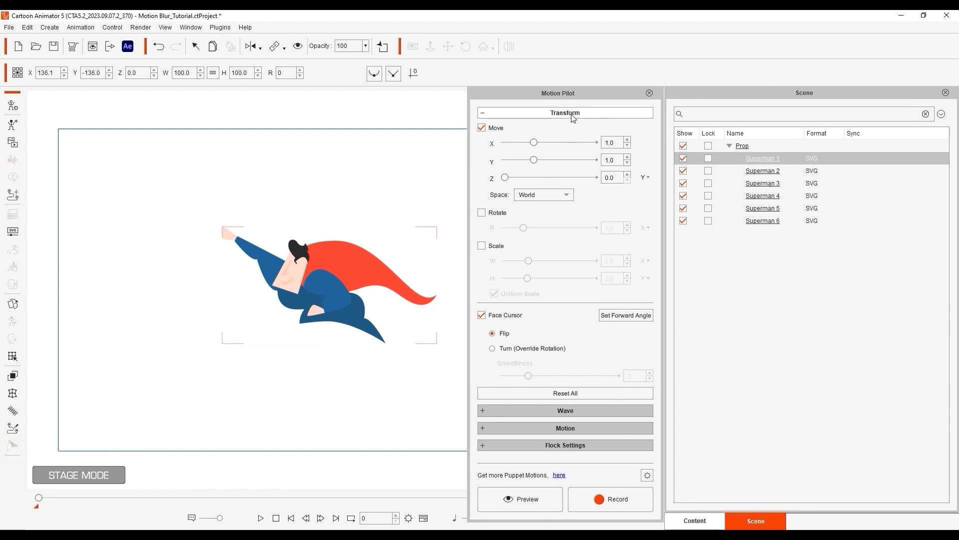
Step: Preview the motion, then enable Scale driven by the -Y axis
{"action": "left_click", "coordinate": [519, 498]}
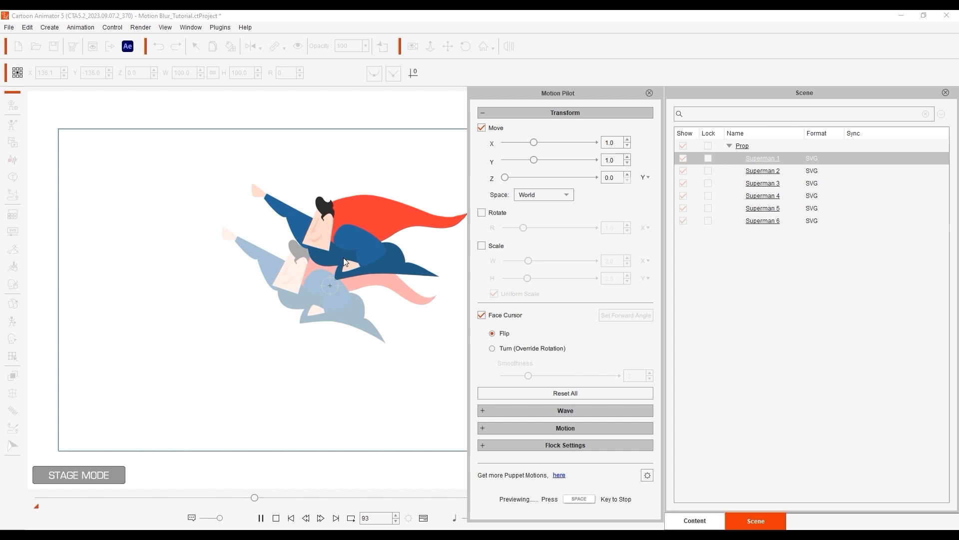
{"action": "key", "text": "space"}
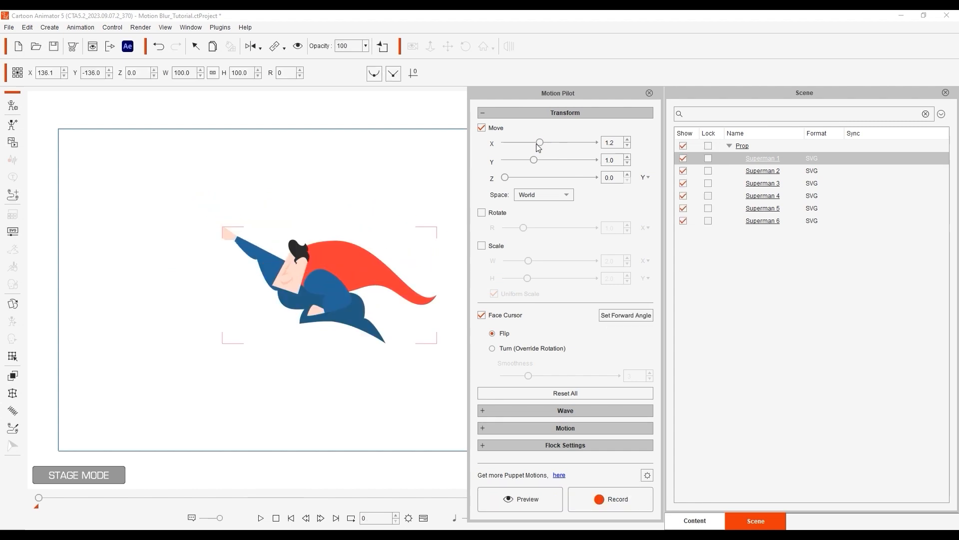
{"action": "left_click", "coordinate": [482, 246]}
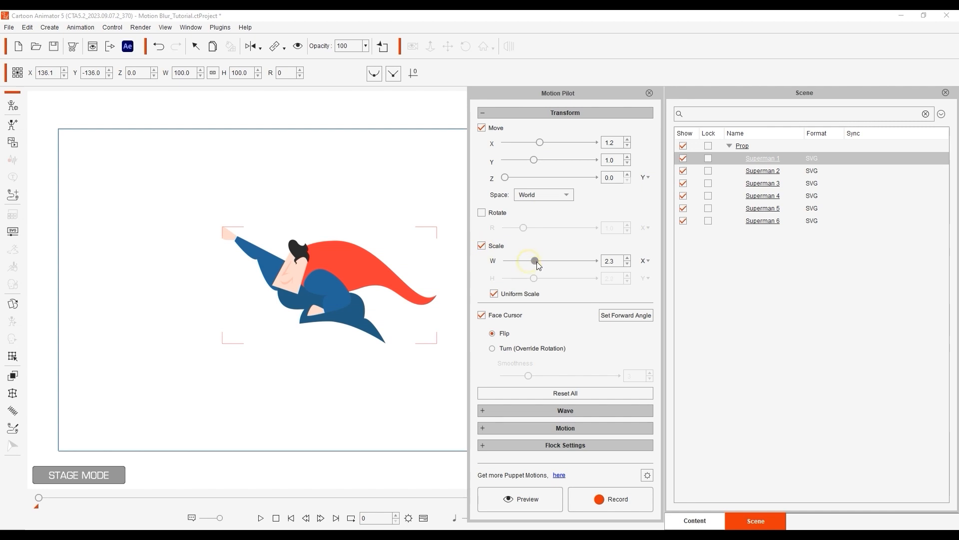
{"action": "left_click", "coordinate": [644, 261]}
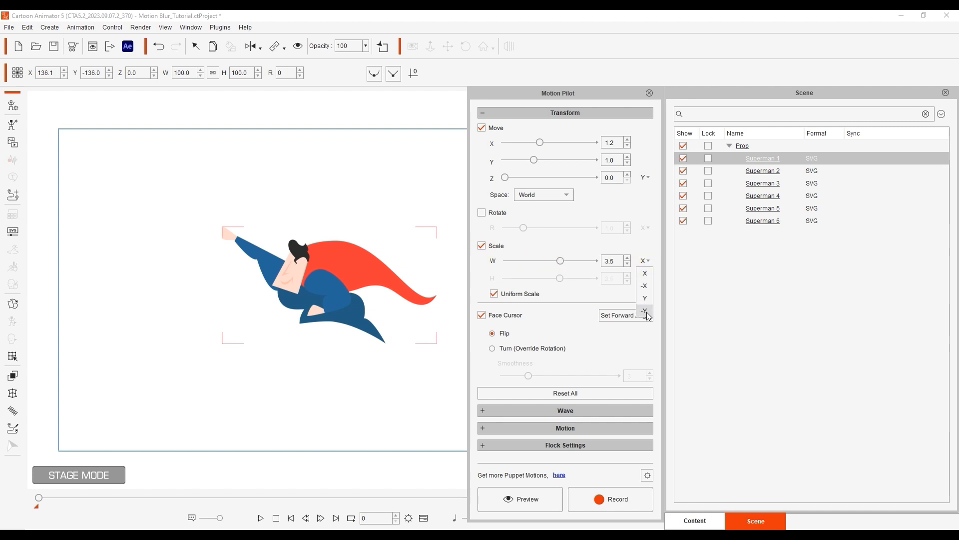
{"action": "left_click", "coordinate": [644, 311]}
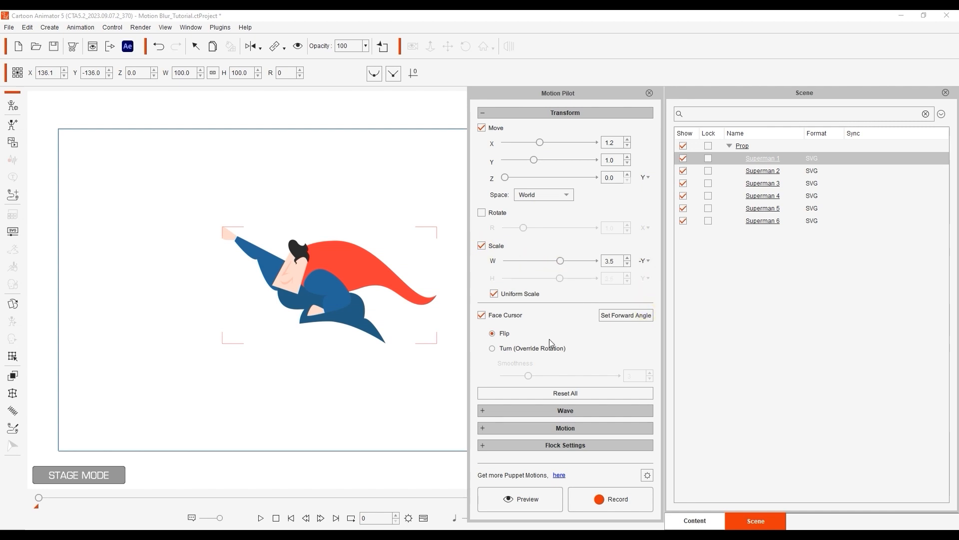
Step: Set Face Cursor to Turn, aiming the forward angle along the raised fist
{"action": "left_click", "coordinate": [518, 498]}
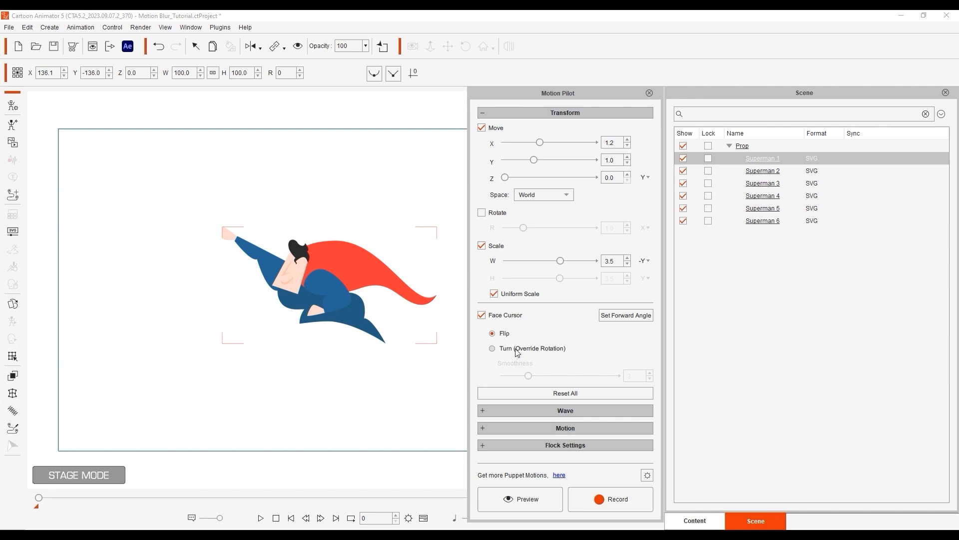
{"action": "left_click", "coordinate": [492, 348]}
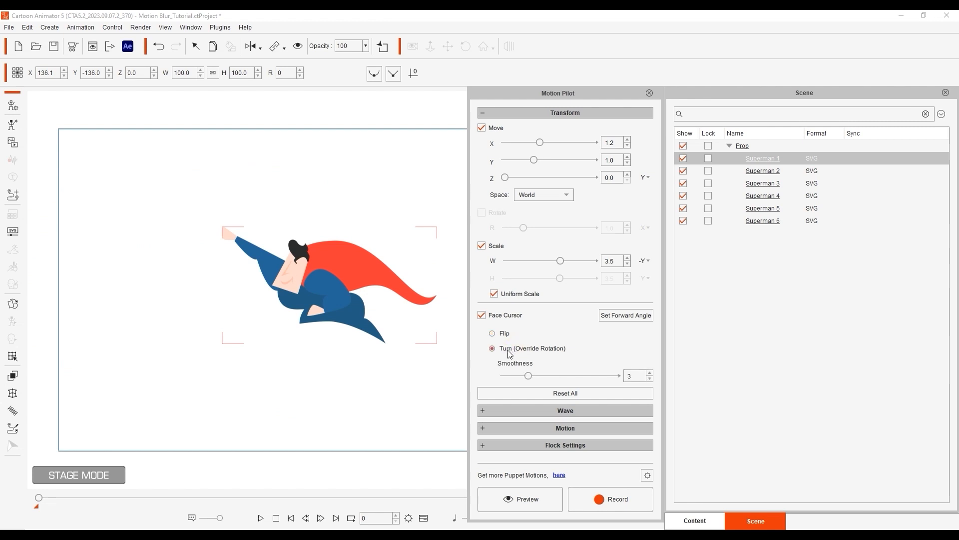
{"action": "left_click", "coordinate": [625, 316]}
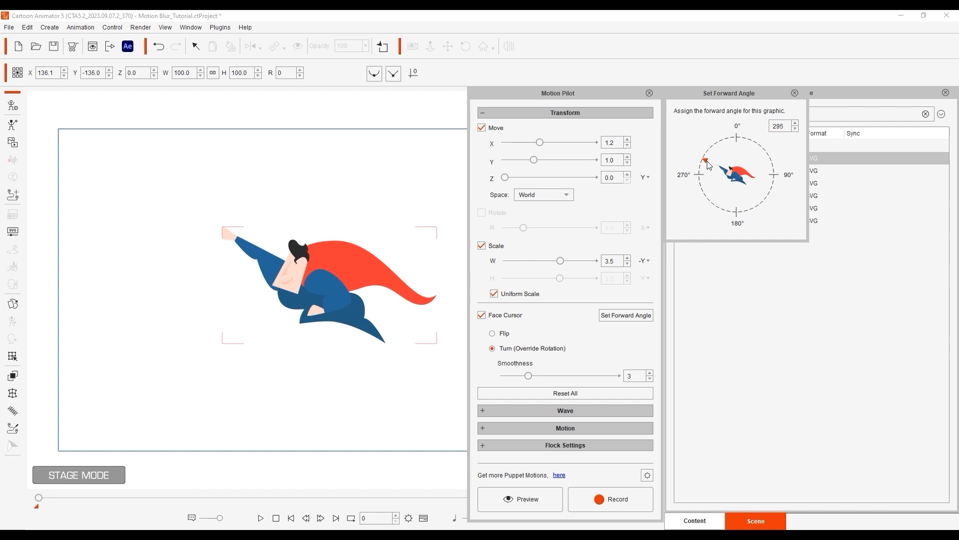
{"action": "left_click", "coordinate": [795, 123]}
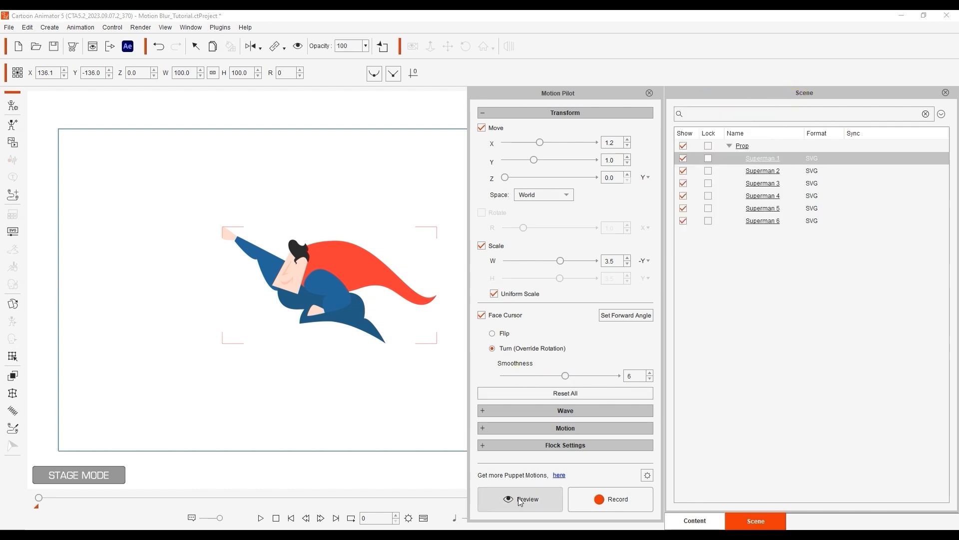
Step: Enable wave Move Amplitude with a vertical range of -6.8 to 6.8
{"action": "left_click", "coordinate": [520, 498]}
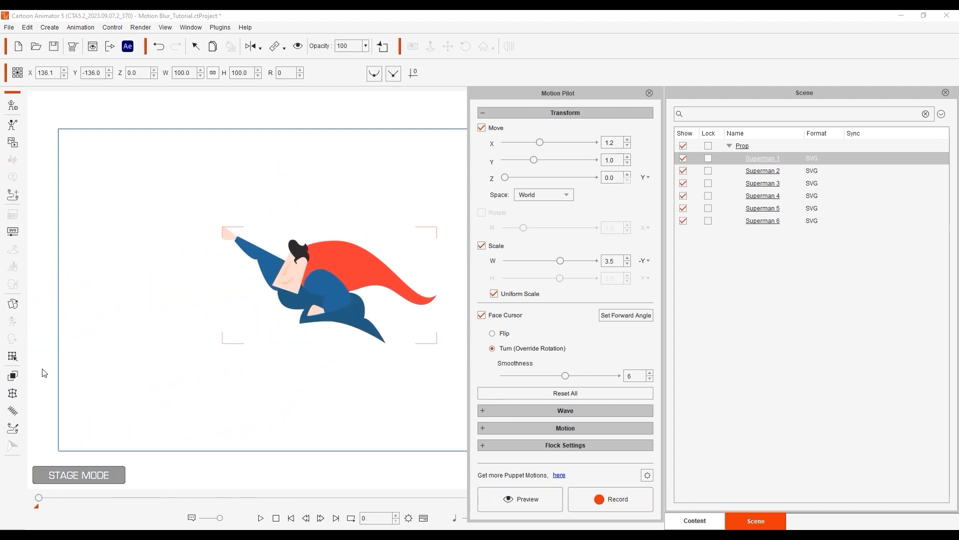
{"action": "mouse_move", "coordinate": [385, 384]}
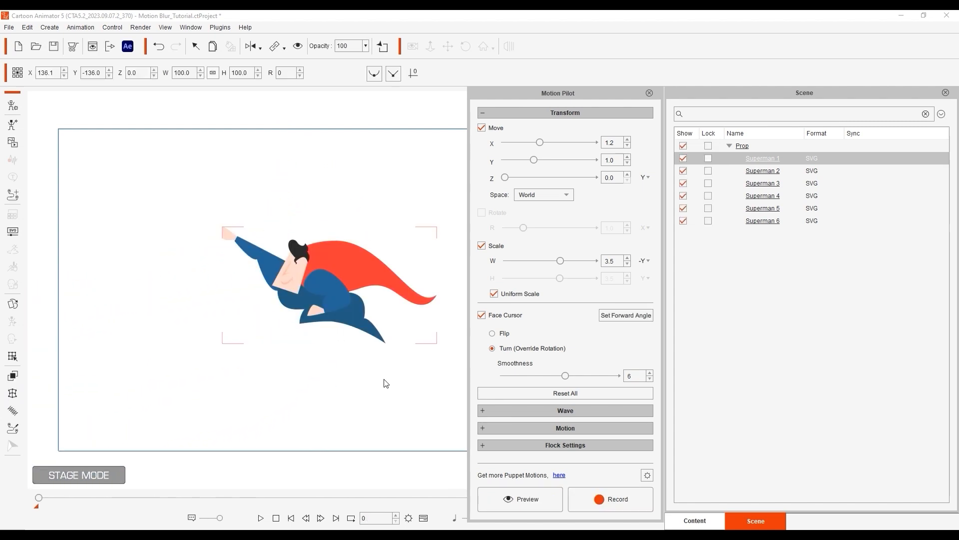
{"action": "left_click", "coordinate": [565, 411]}
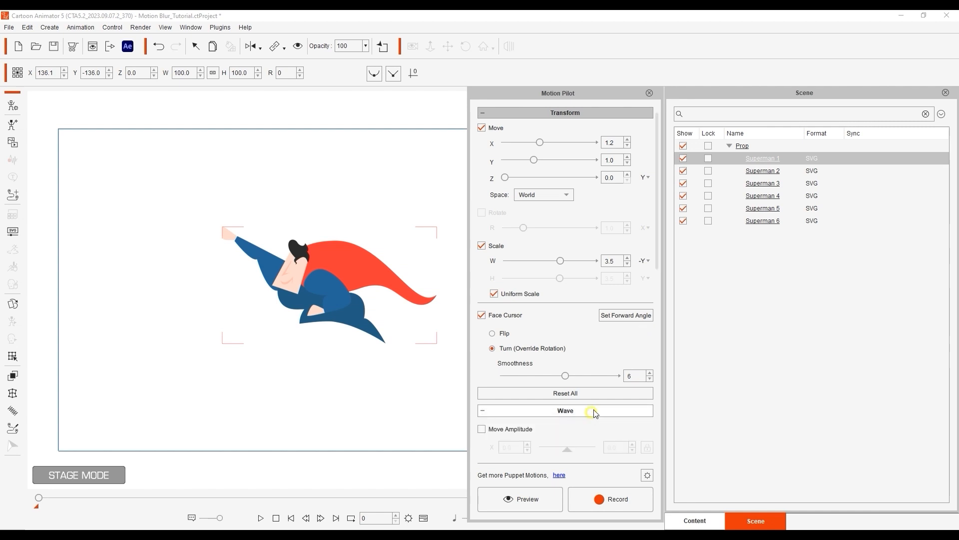
{"action": "left_click", "coordinate": [564, 411]}
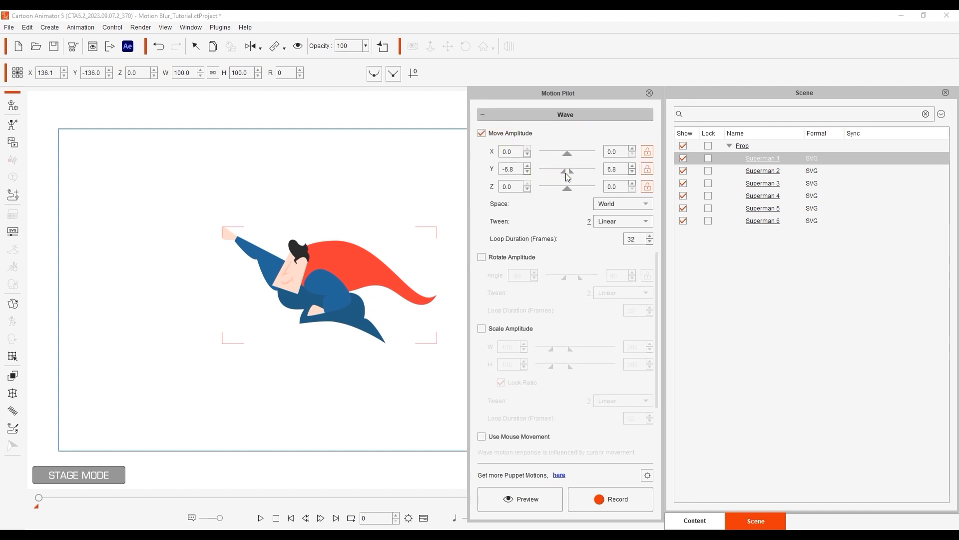
{"action": "left_click", "coordinate": [518, 499]}
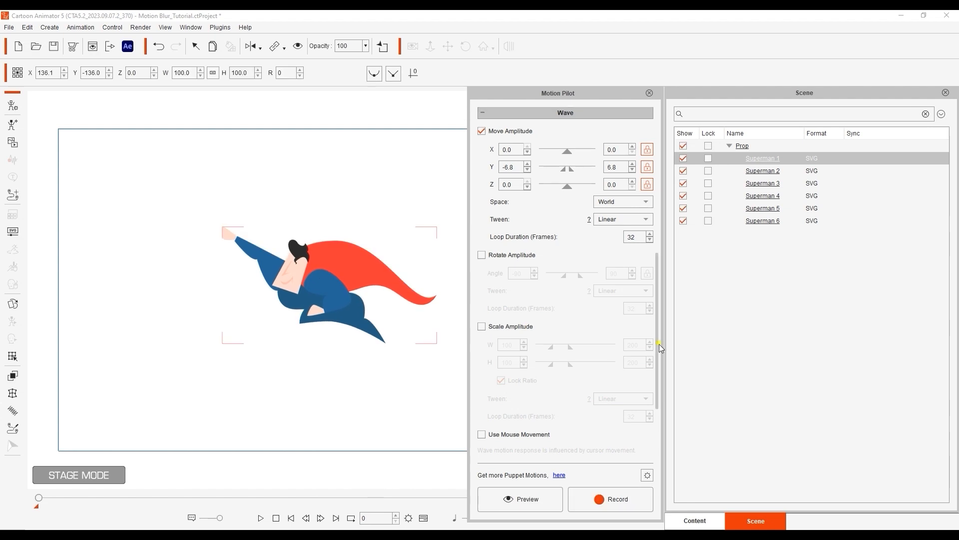
{"action": "scroll", "scroll_direction": "down", "scroll_amount": 3}
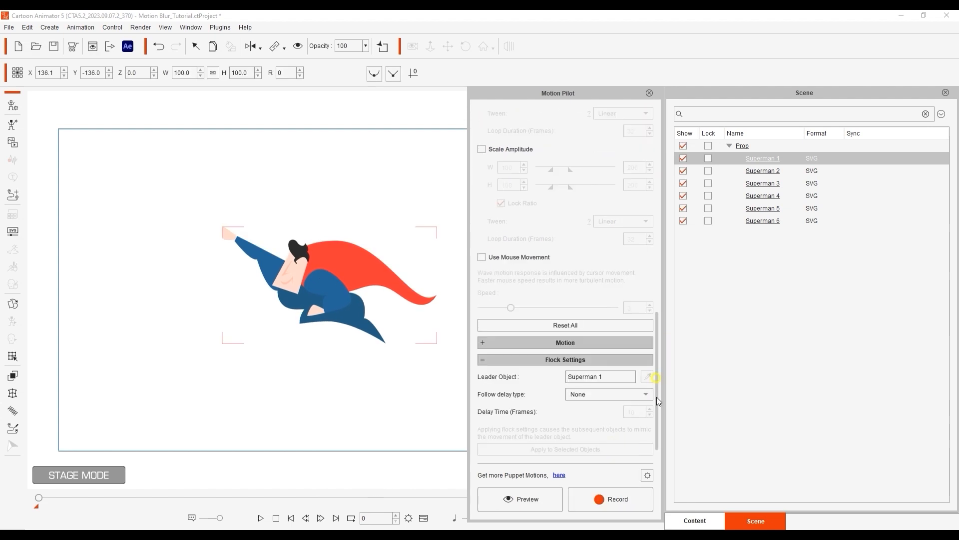
{"action": "mouse_move", "coordinate": [831, 214]}
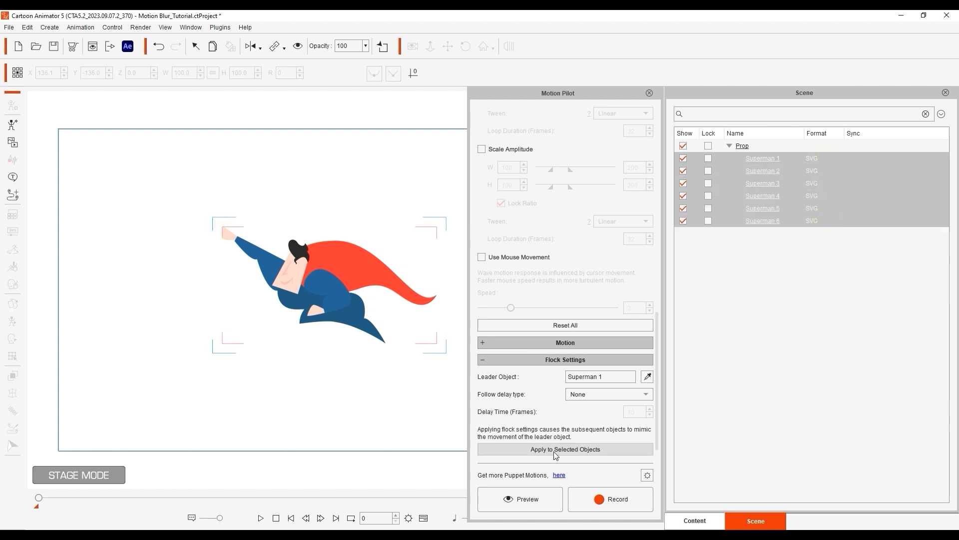
Step: Set a Uniform follow delay with shorter Delay Time, apply to all copies, then play
{"action": "left_click", "coordinate": [608, 394]}
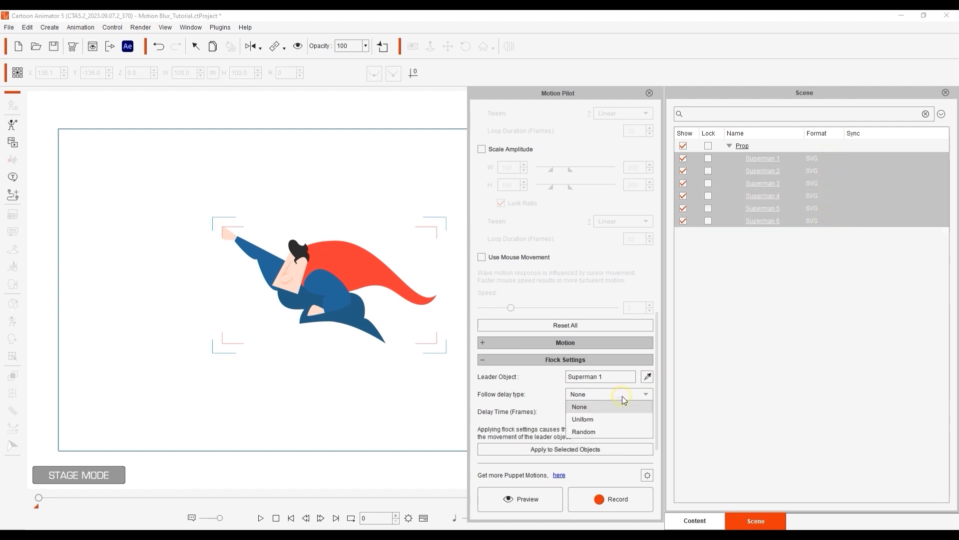
{"action": "left_click", "coordinate": [582, 420]}
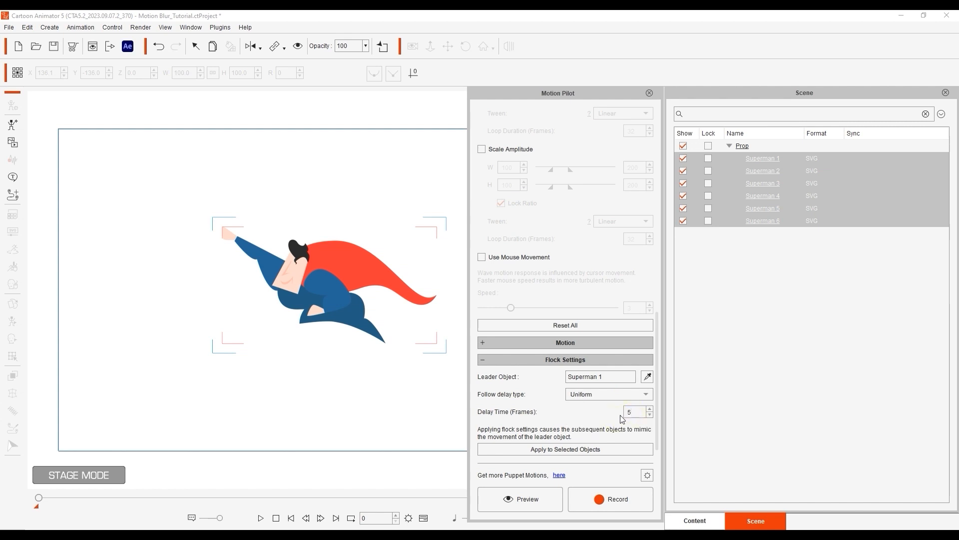
{"action": "left_click", "coordinate": [519, 498]}
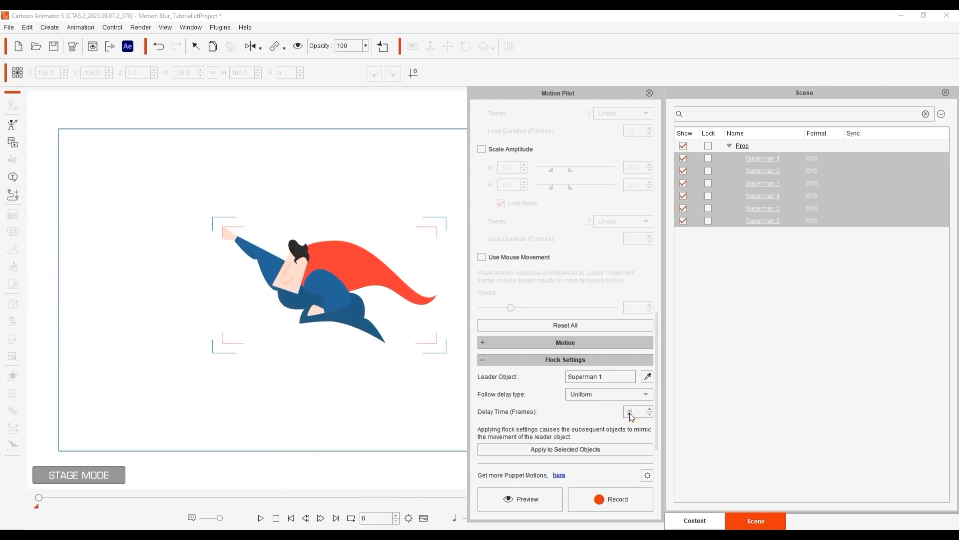
{"action": "left_click", "coordinate": [519, 498]}
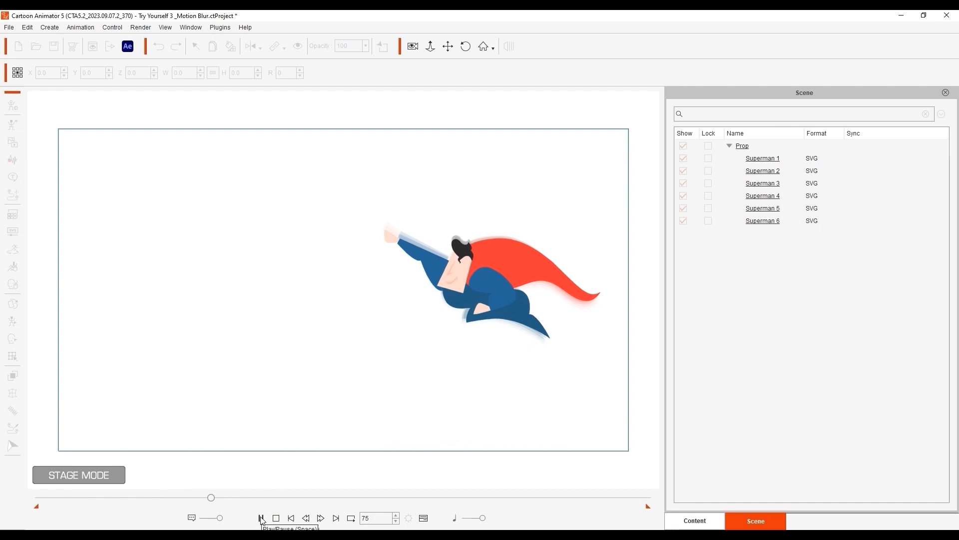
{"action": "left_click", "coordinate": [261, 518]}
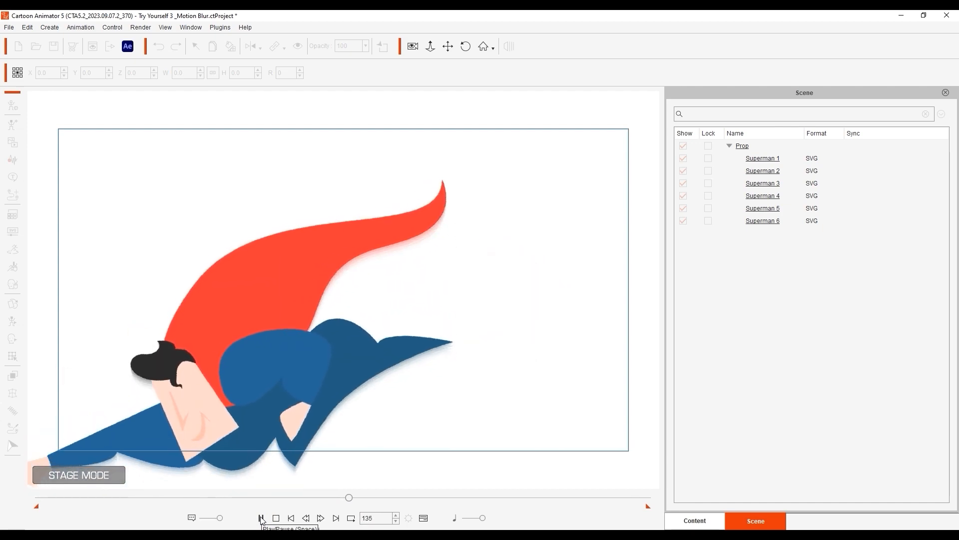